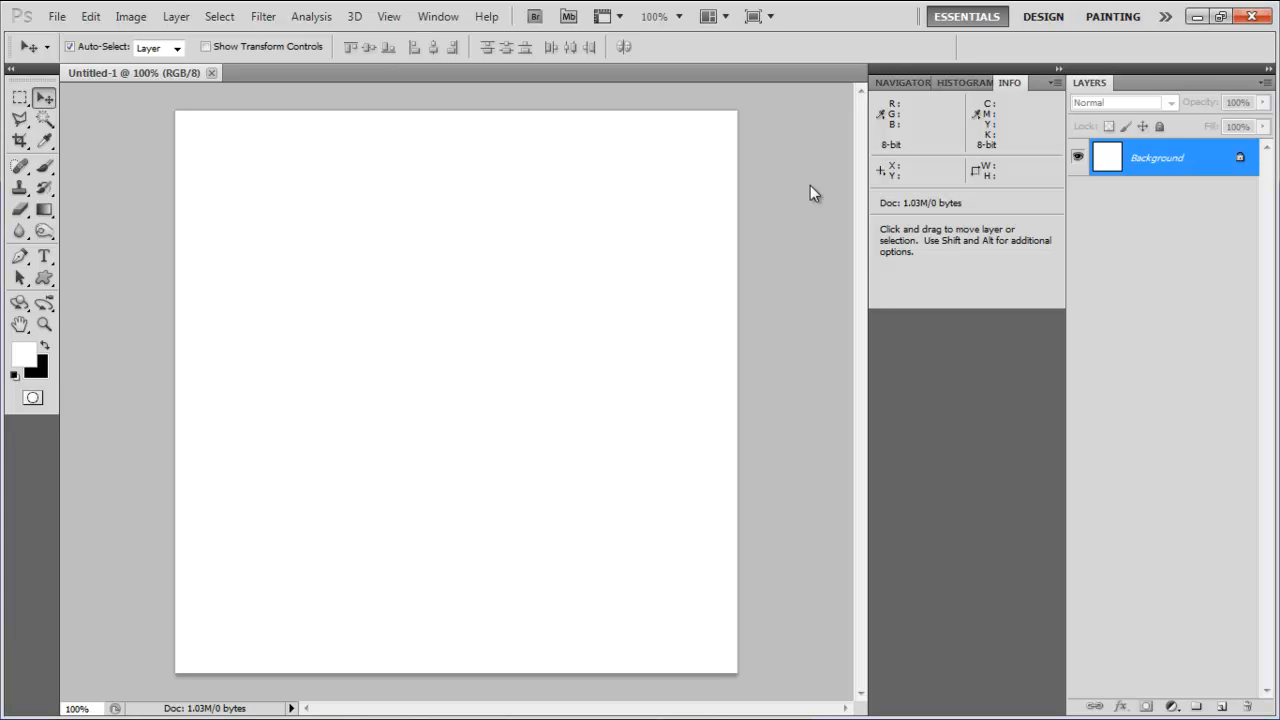
mouse_move(436, 234)
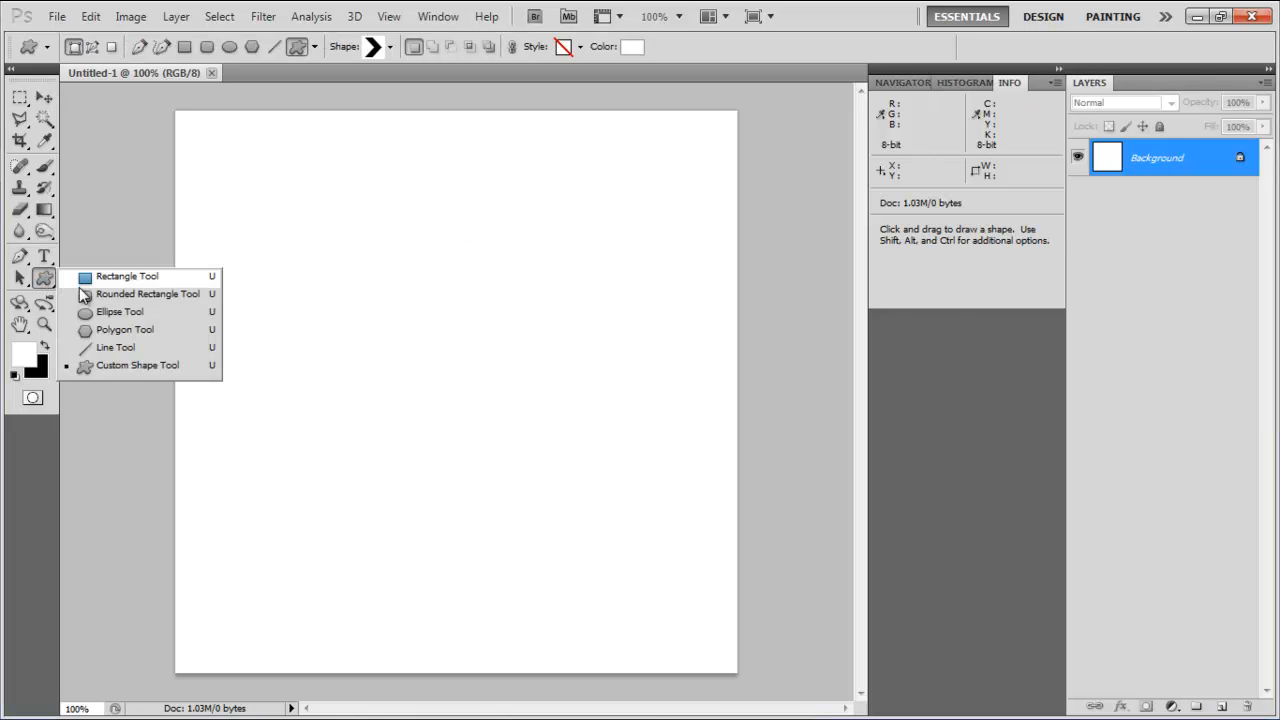
- Draw a wide rounded rectangle in the upper-left of the canvas with the Rounded Rectangle Tool
click(148, 292)
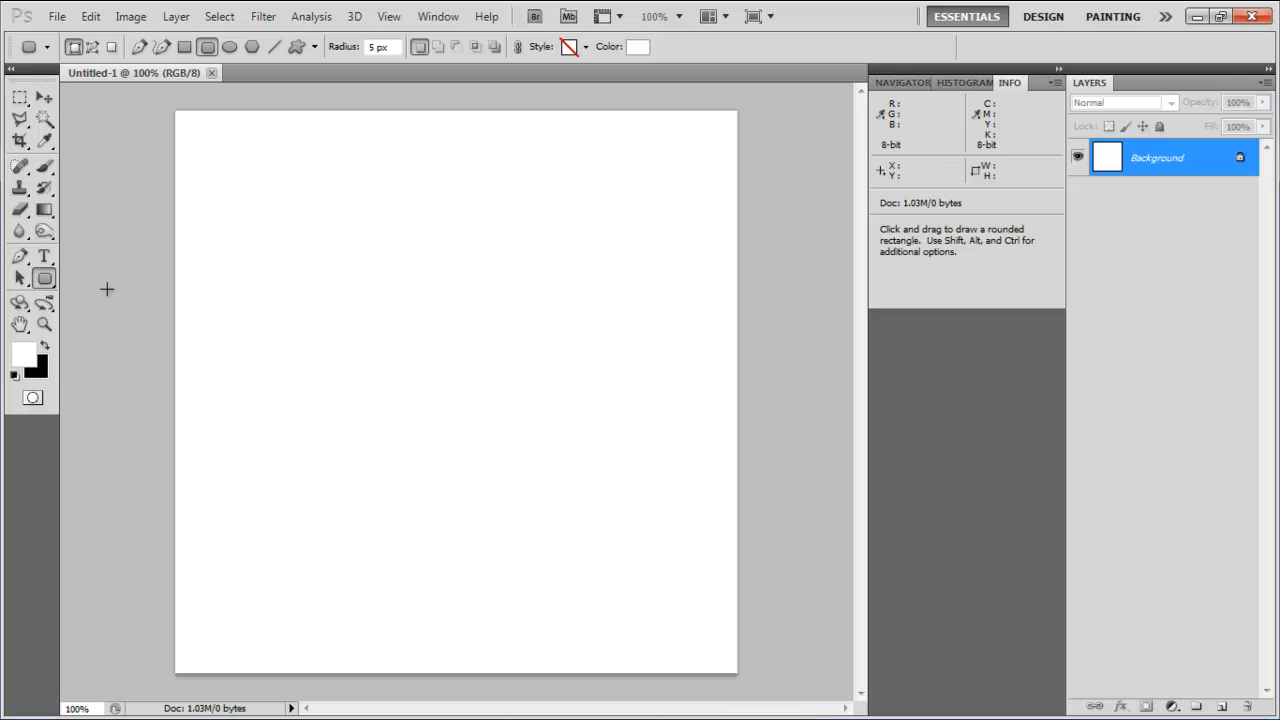
drag(290, 240, 320, 270)
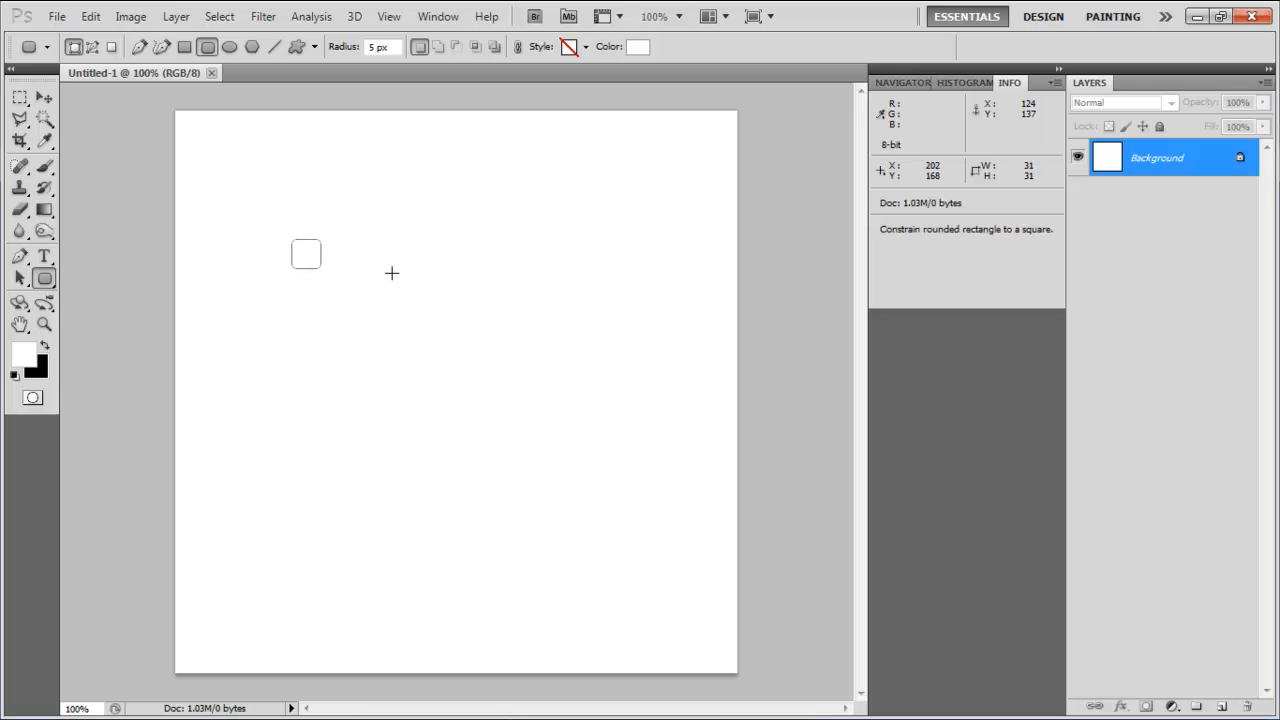
drag(306, 252, 432, 290)
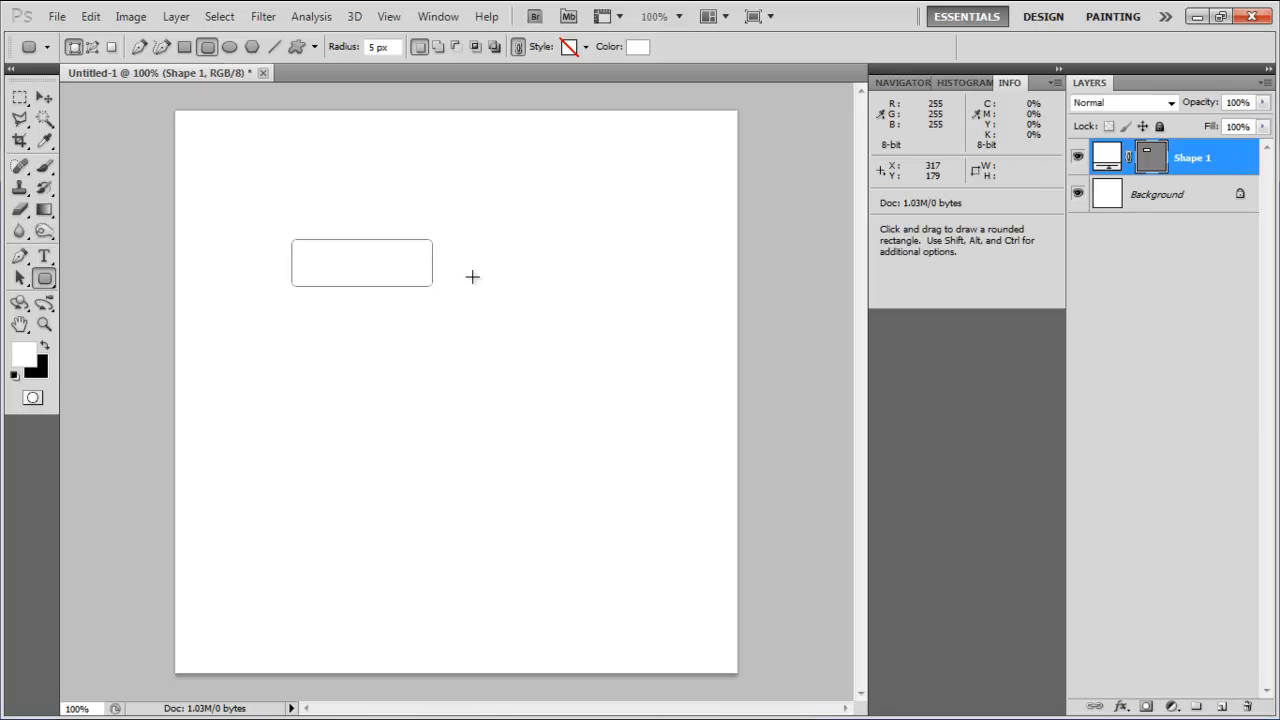
- Name the layer Base Shape and give it a Normal, Linear gradient overlay
double_click(1192, 156)
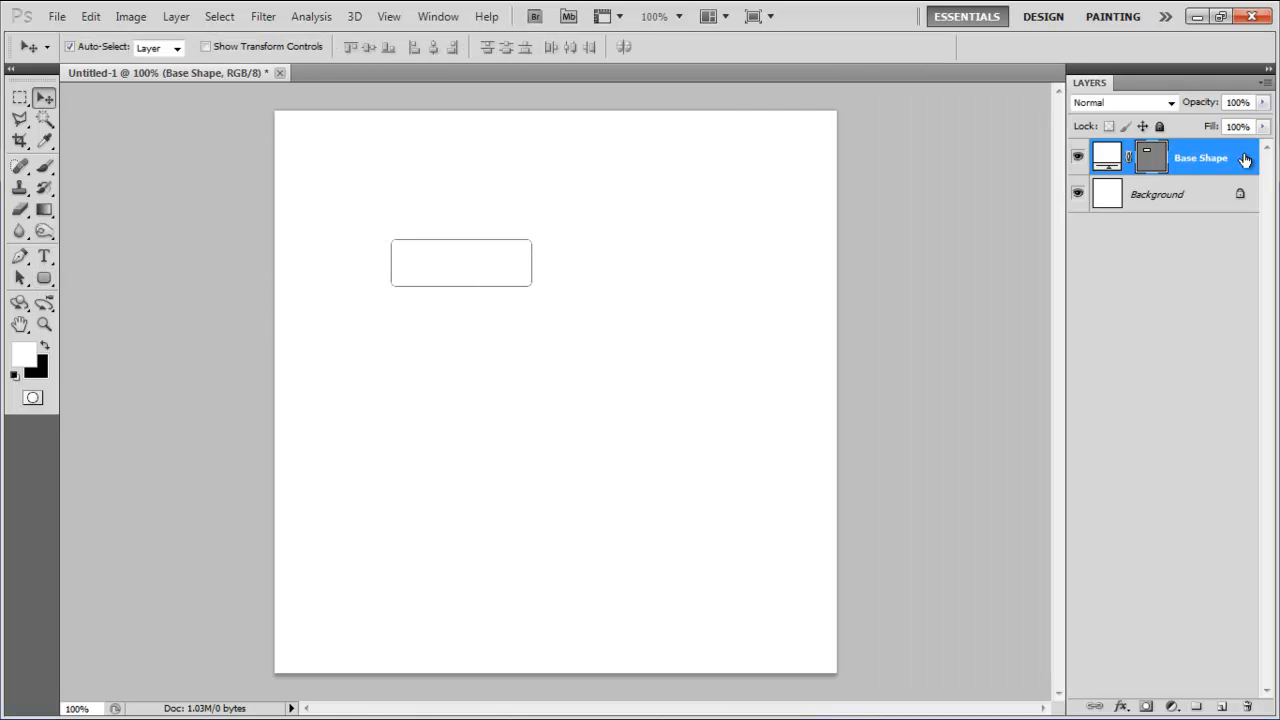
double_click(1200, 156)
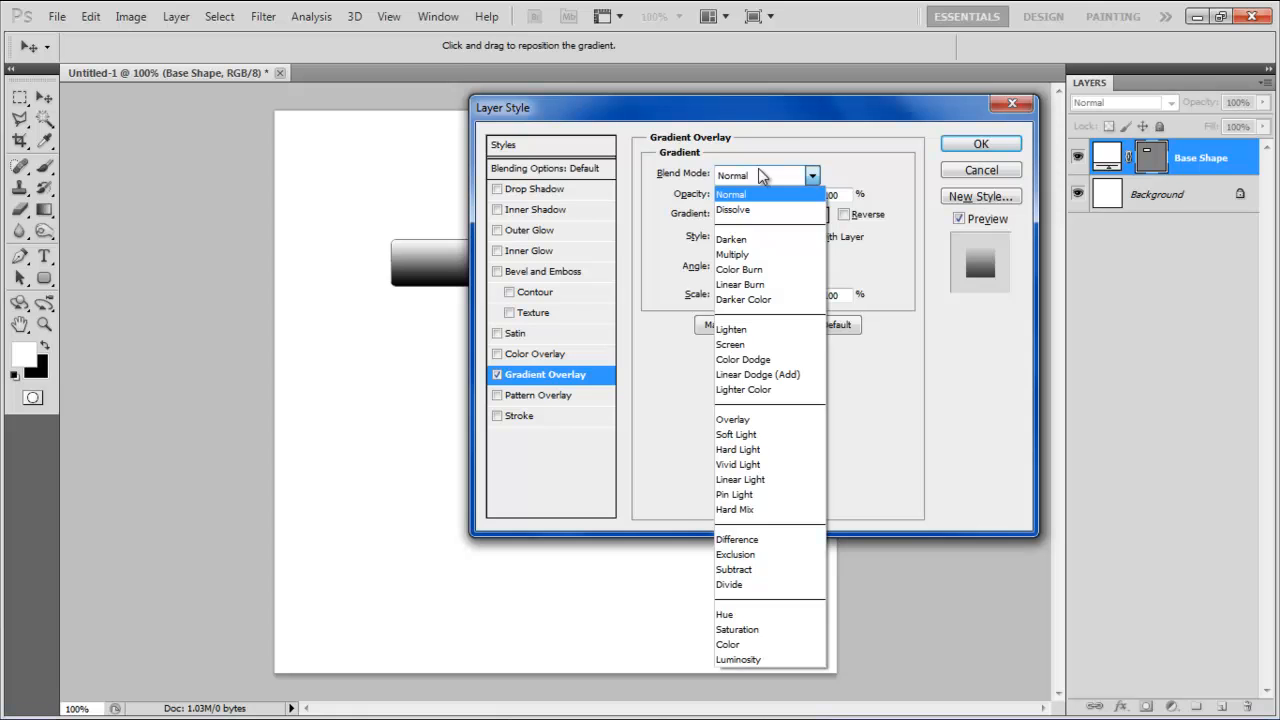
click(732, 192)
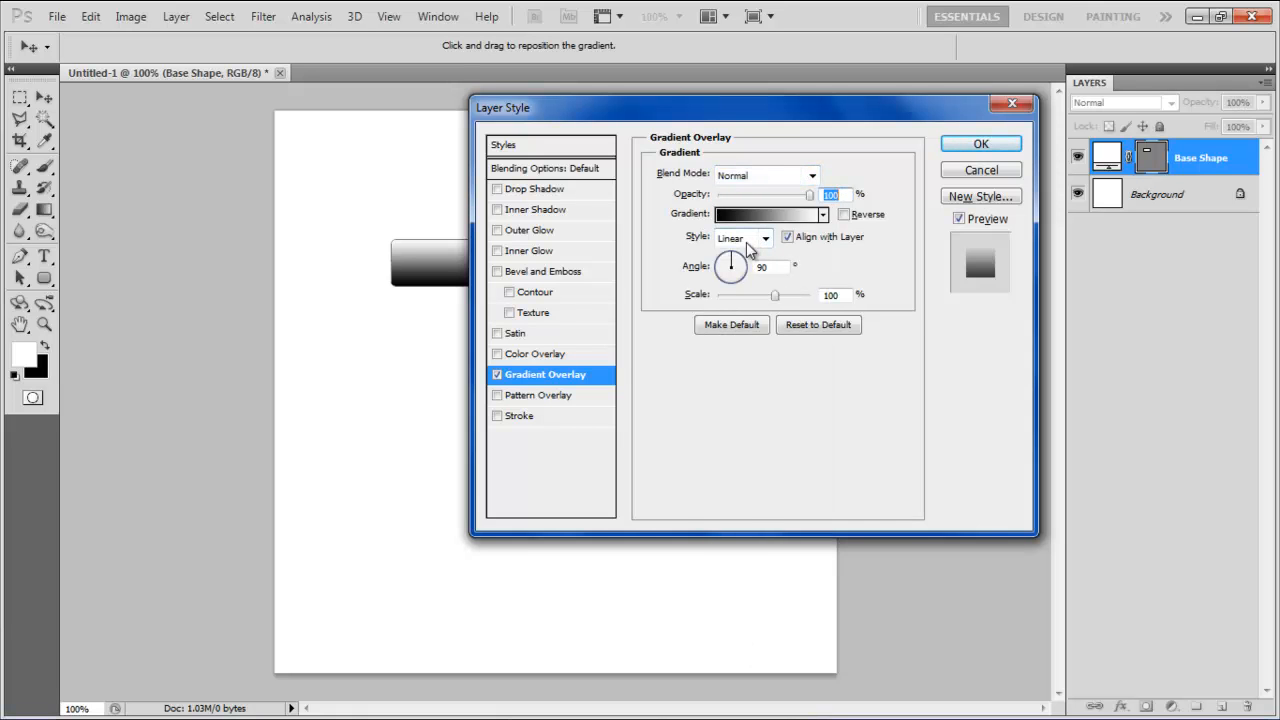
click(764, 268)
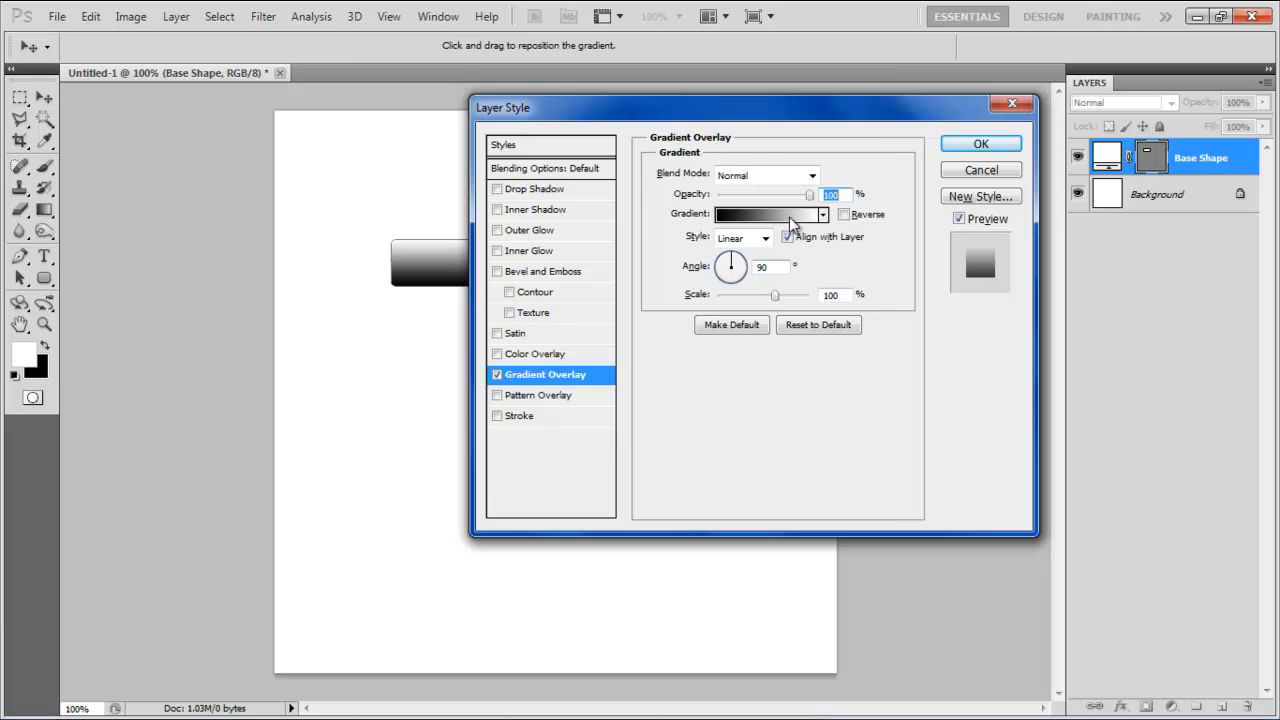
- Recolour the gradient stops to run from dark blue to pale blue and apply it
click(762, 214)
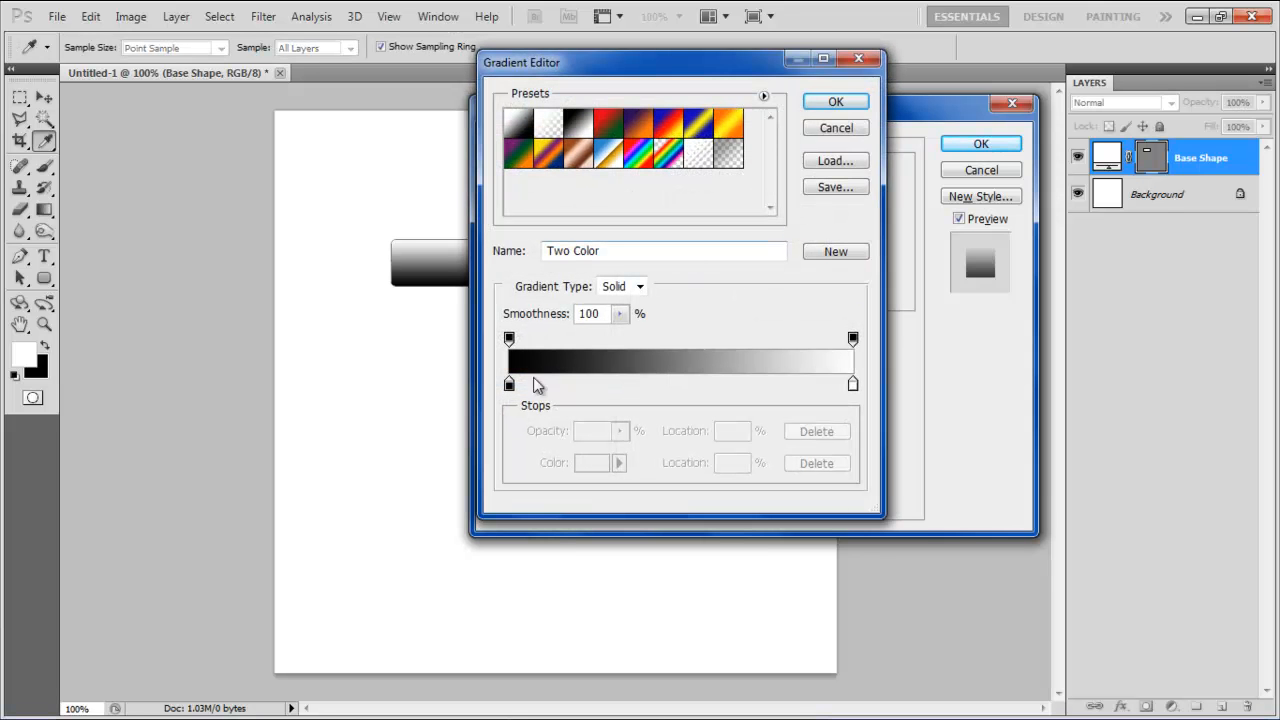
double_click(508, 384)
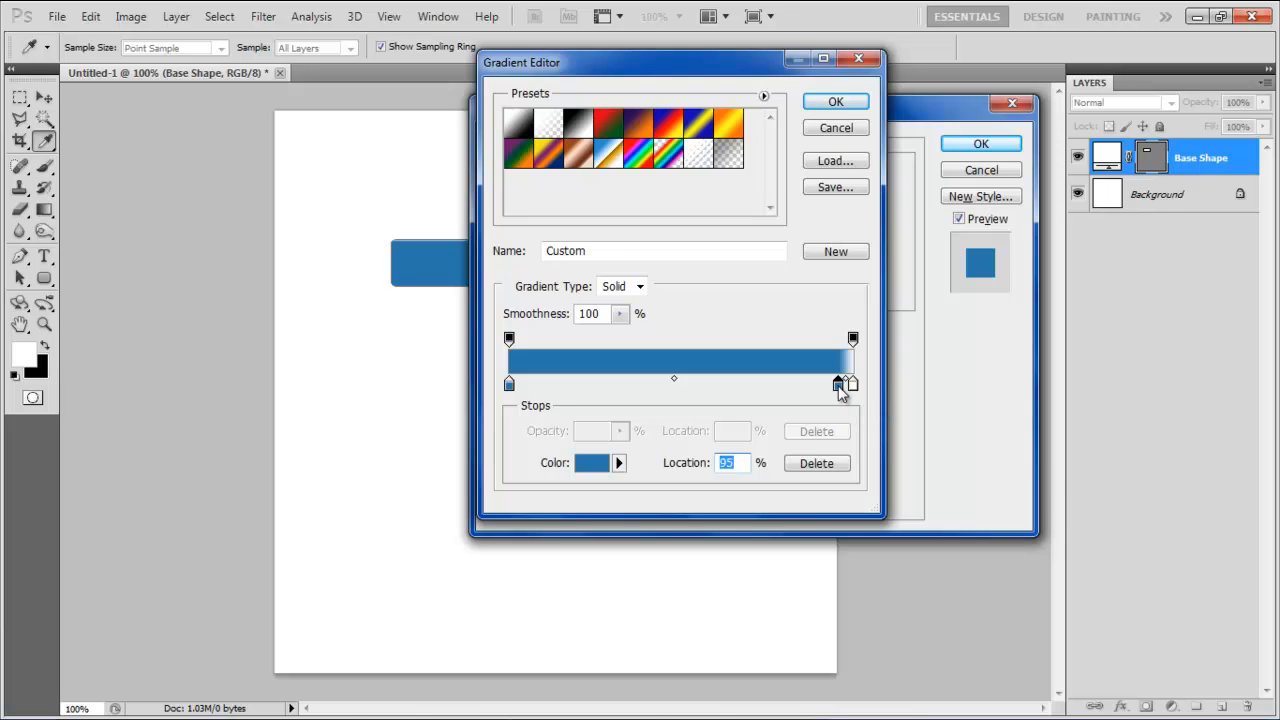
click(592, 462)
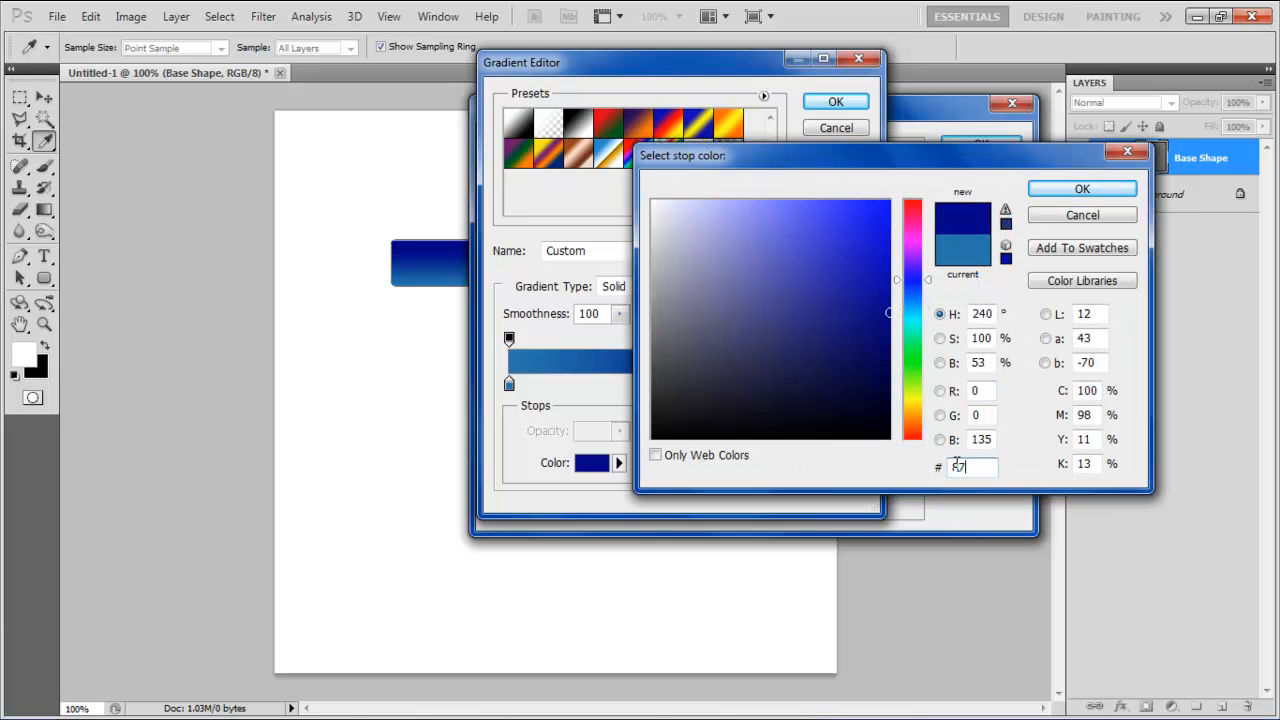
click(750, 224)
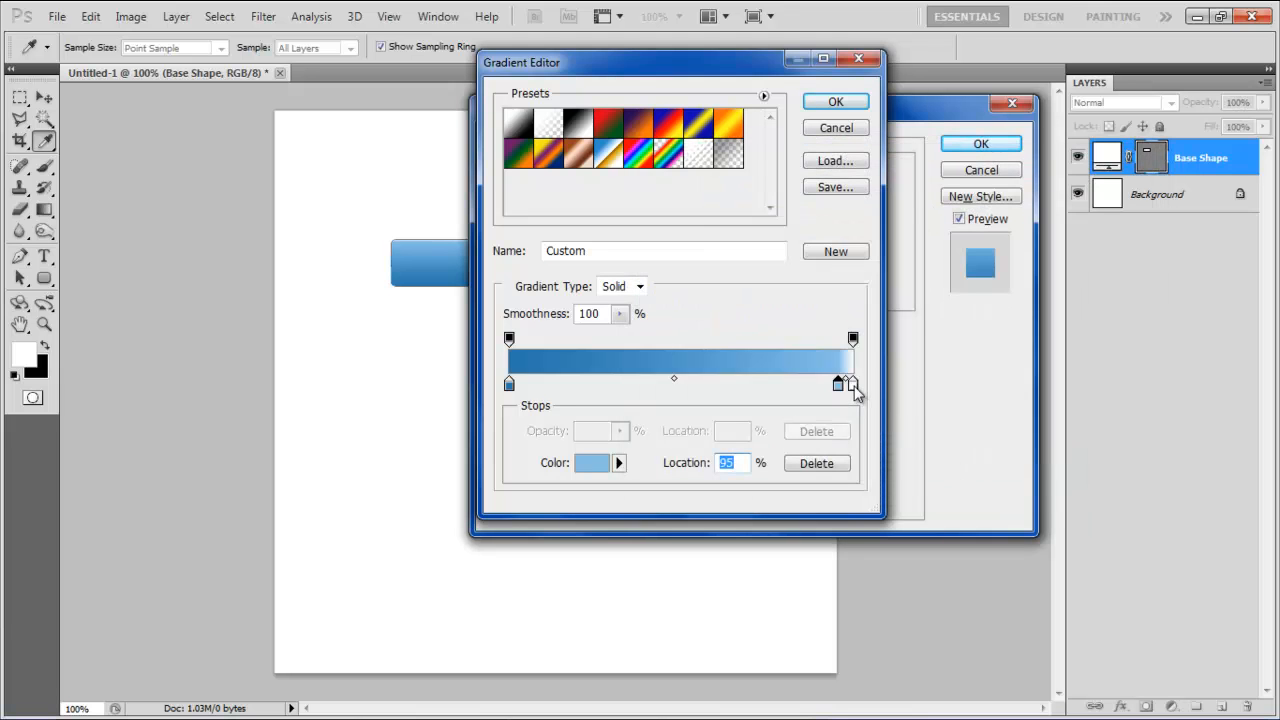
click(592, 462)
text(c2def1)
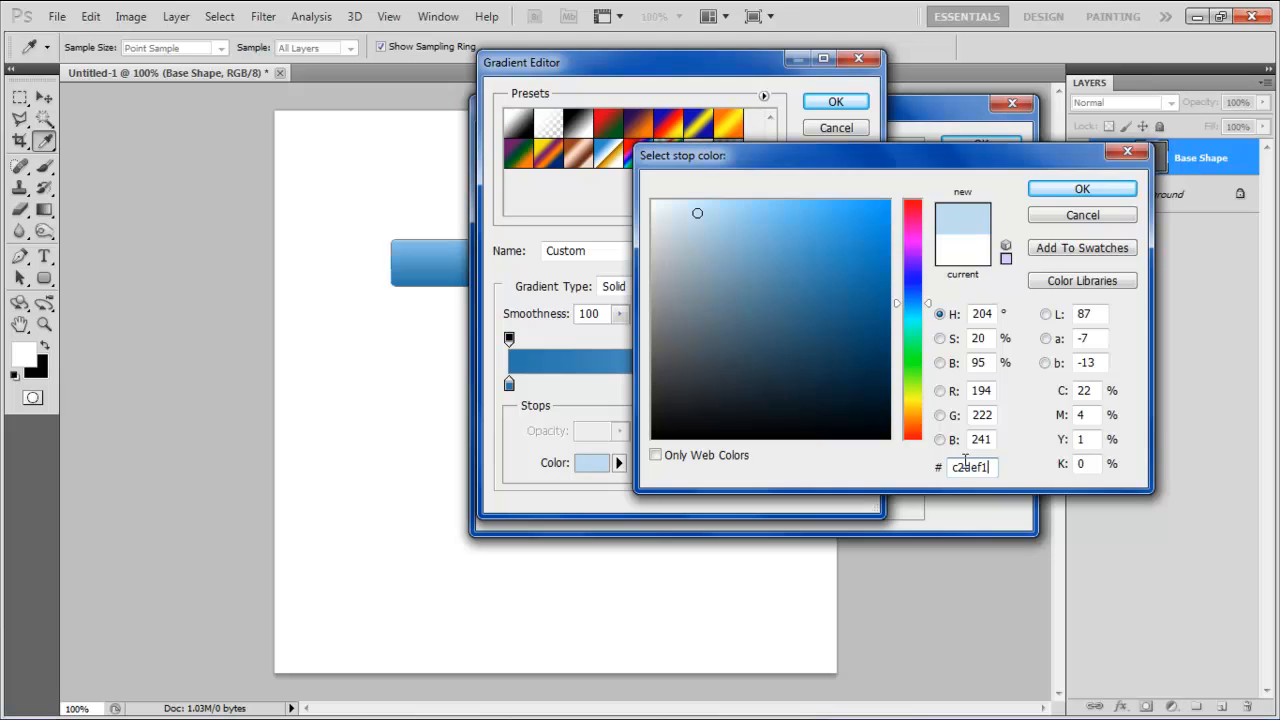
click(1080, 188)
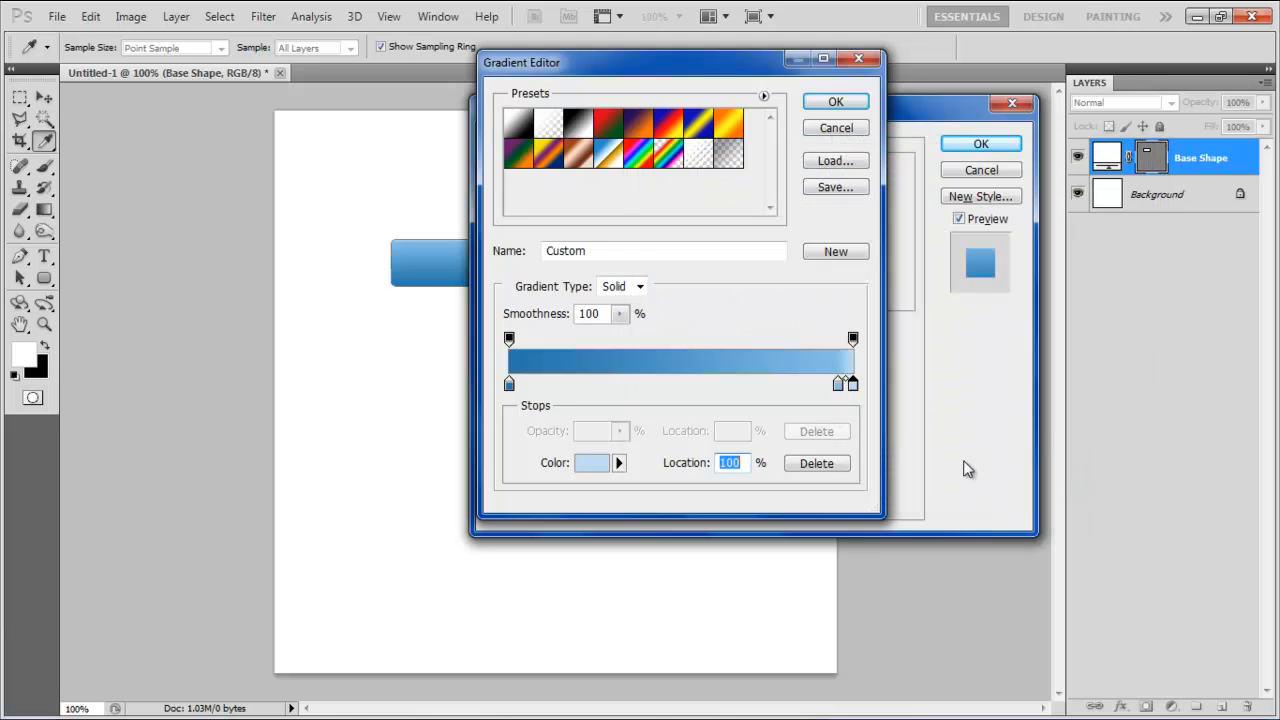
click(836, 100)
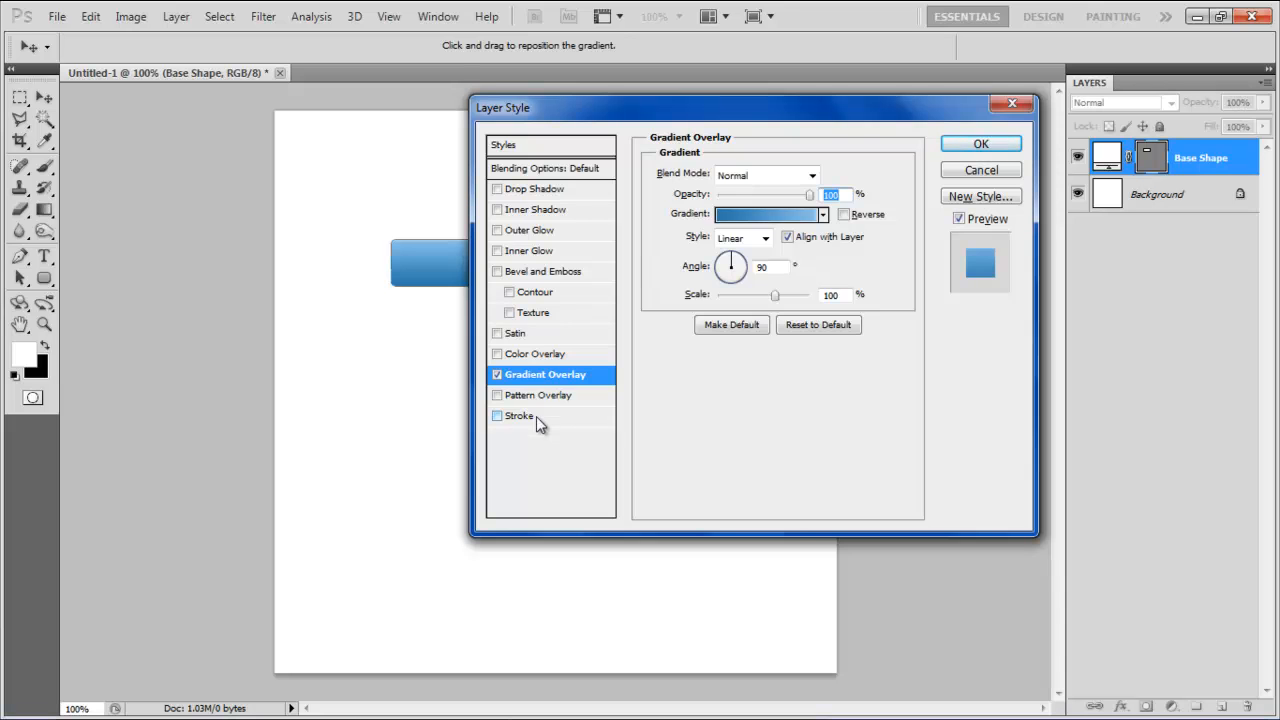
- Add a 1 px inside blue stroke at 100% opacity to Base Shape and apply the style
click(520, 414)
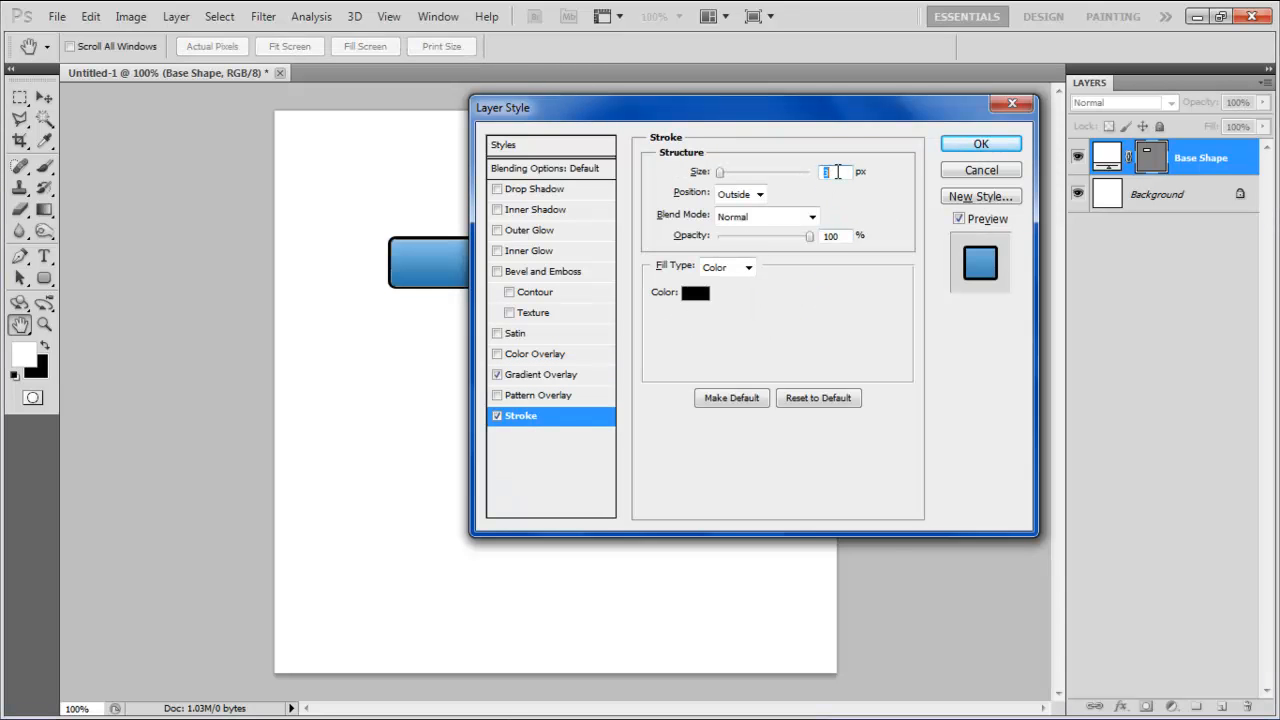
text(1)
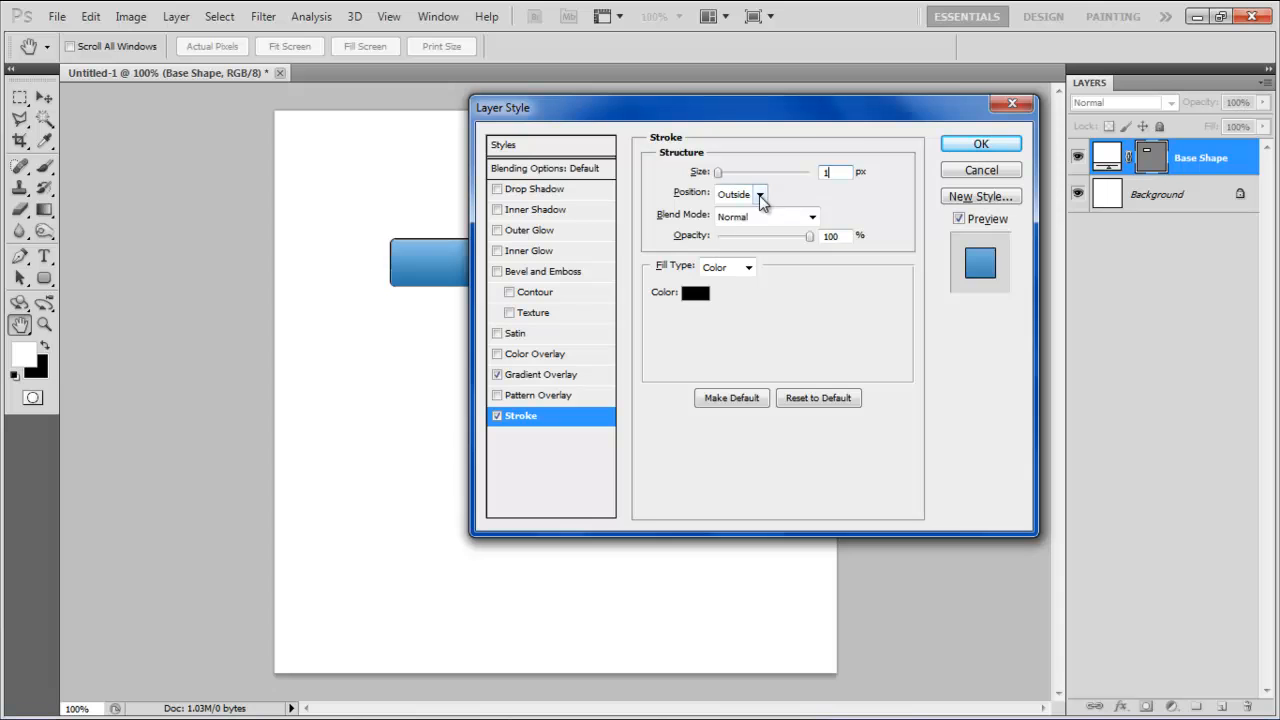
click(740, 194)
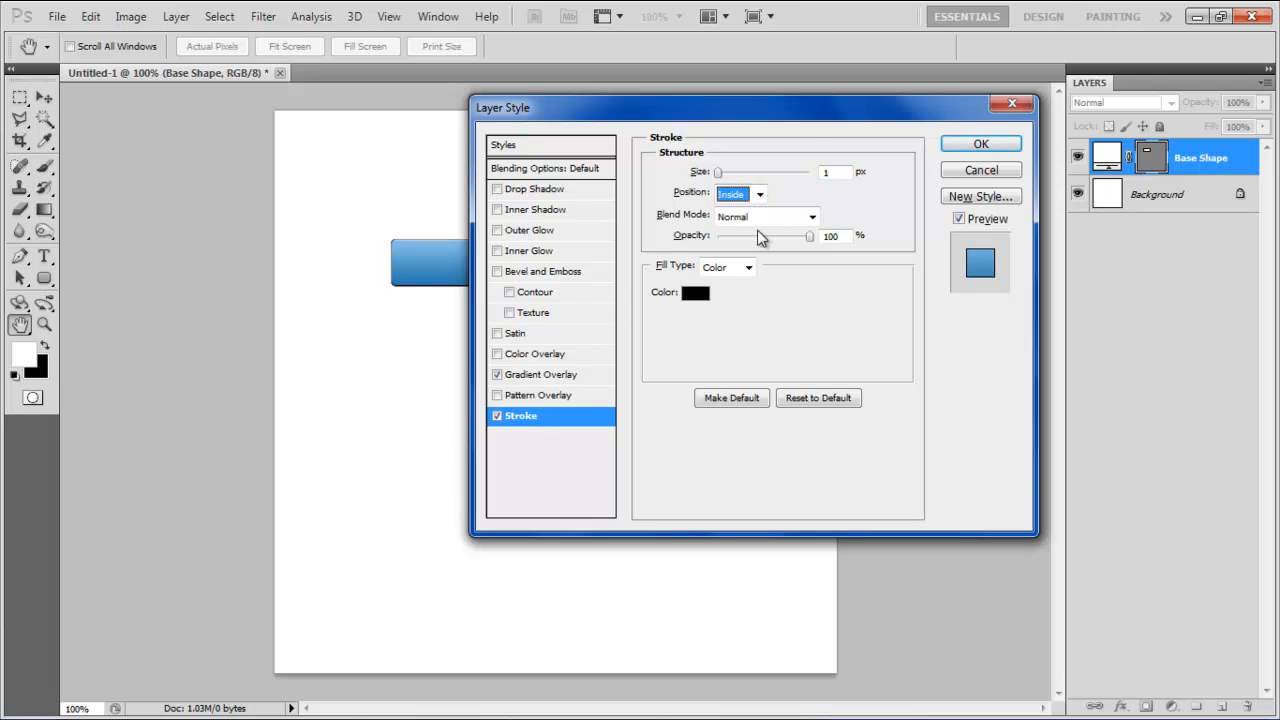
click(832, 236)
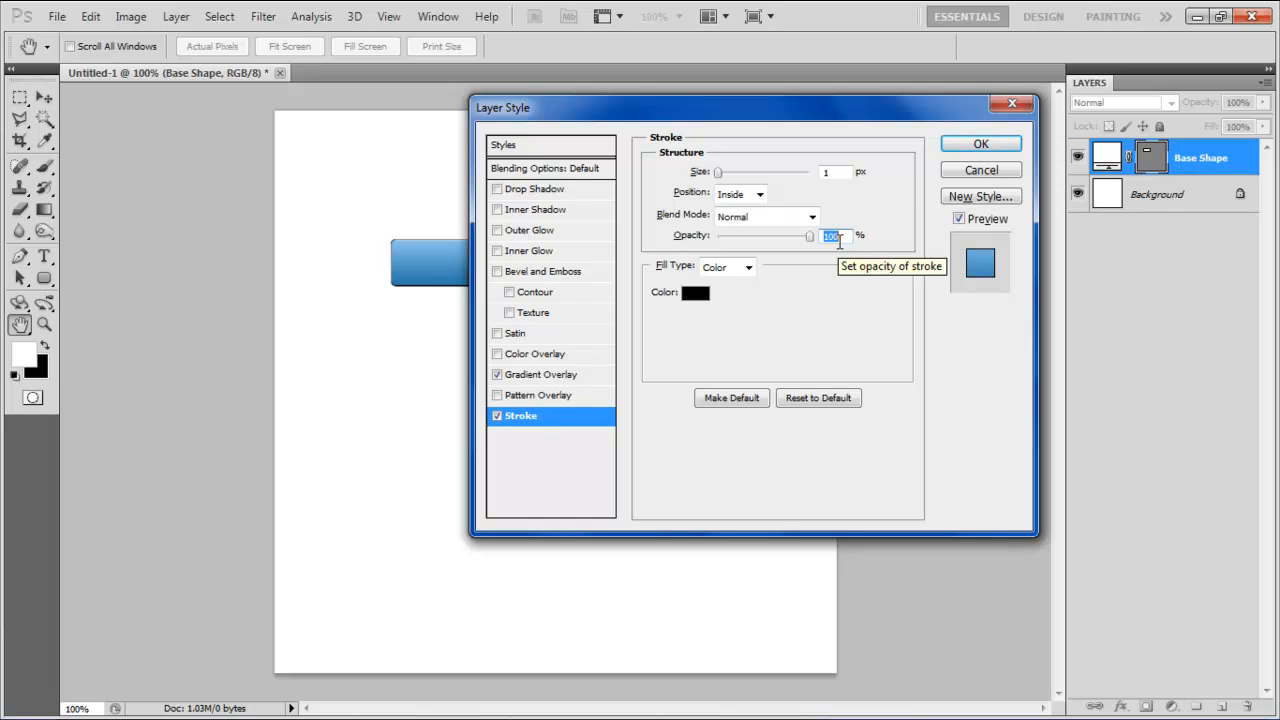
click(696, 292)
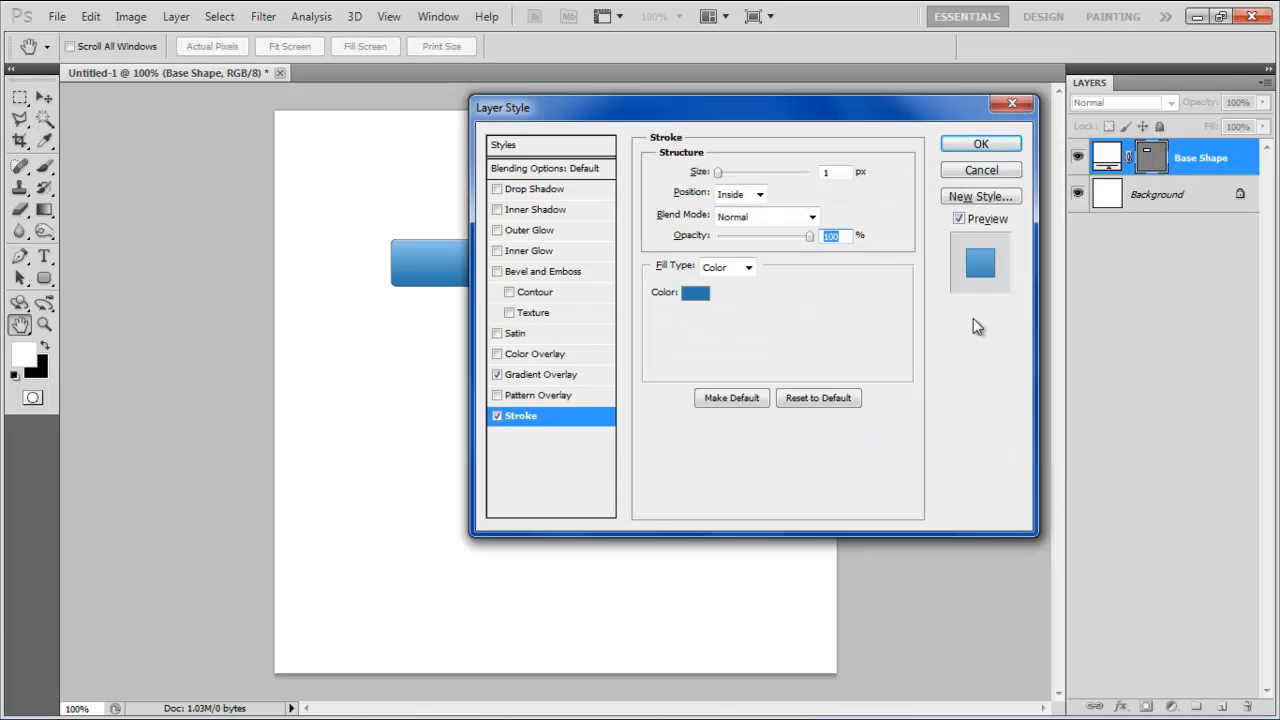
click(980, 144)
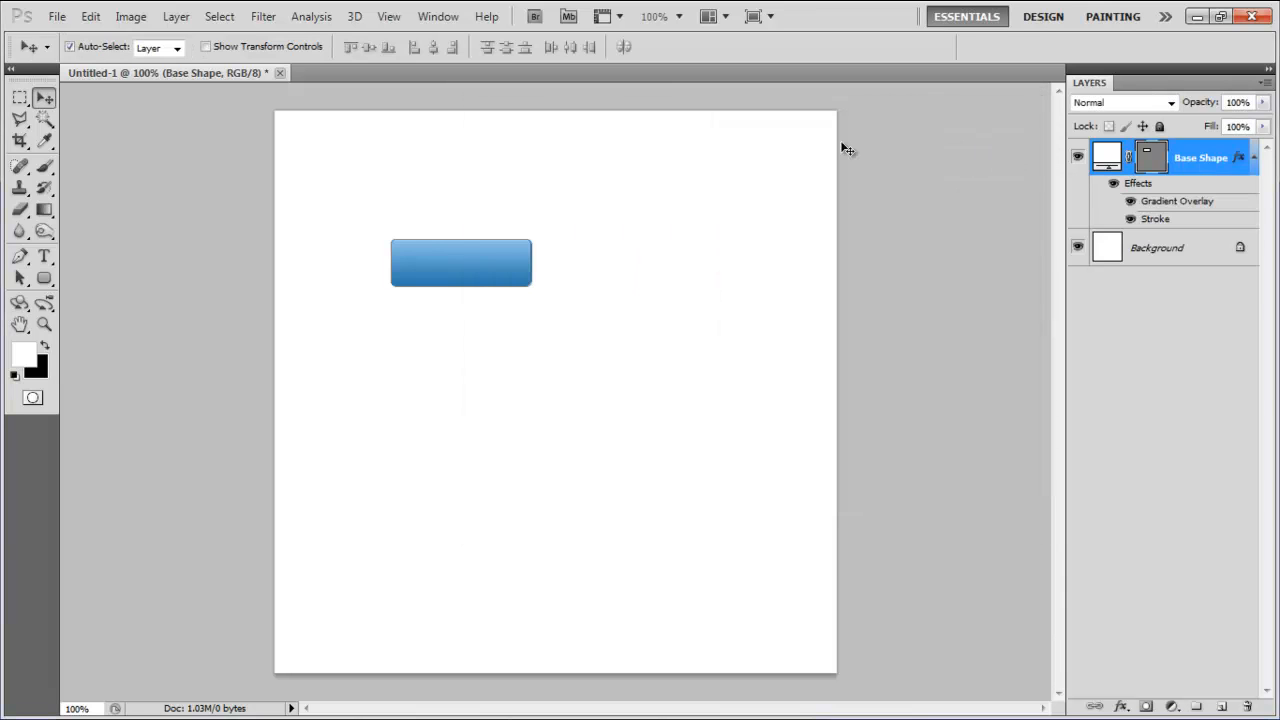
- Add white Verdana text 'Buy Now' with a smoothing anti-alias mode on the button
click(44, 256)
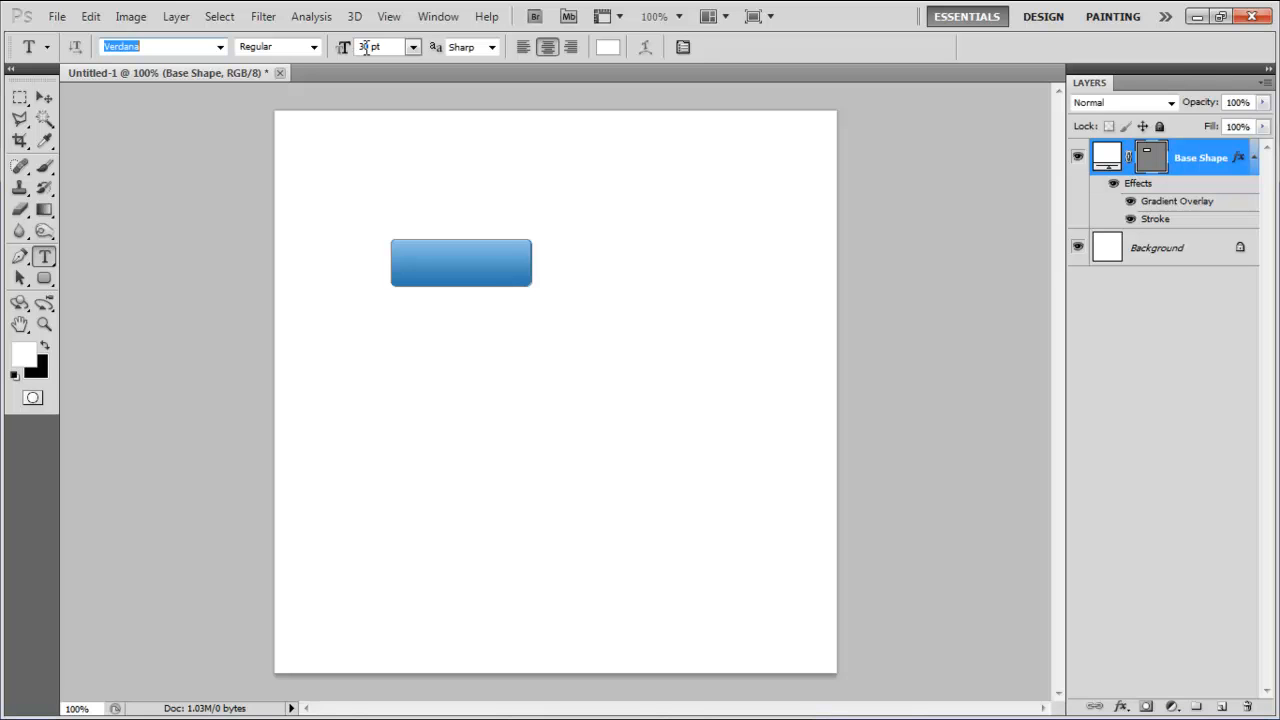
click(470, 48)
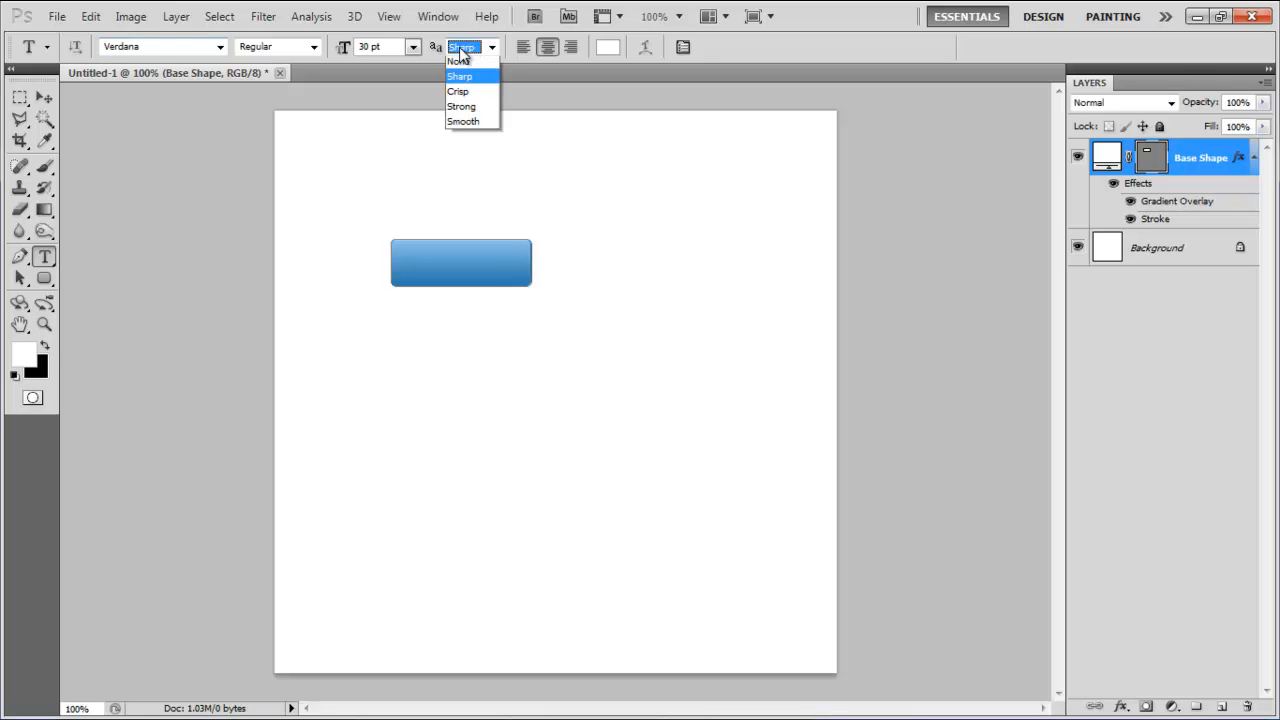
click(460, 76)
text(Buy Now)
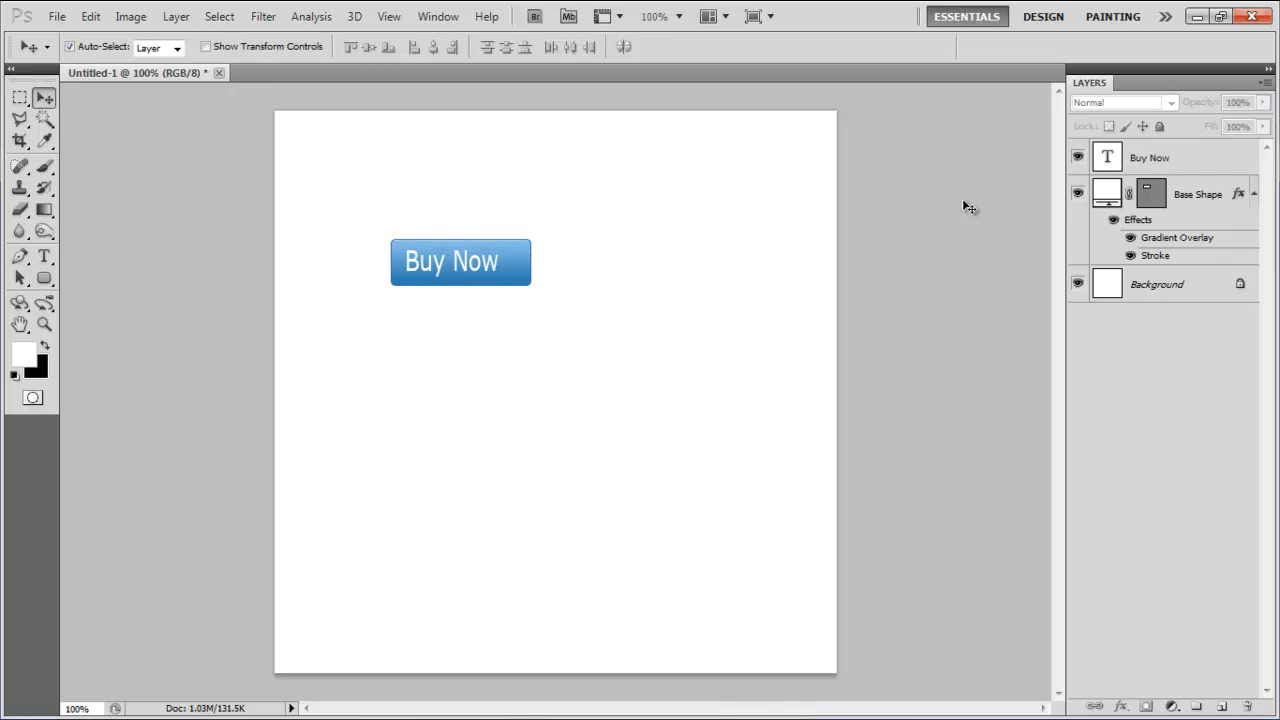
- Give the Buy Now text a blue Multiply drop shadow, 100% opacity, distance 1, size 2
click(1150, 156)
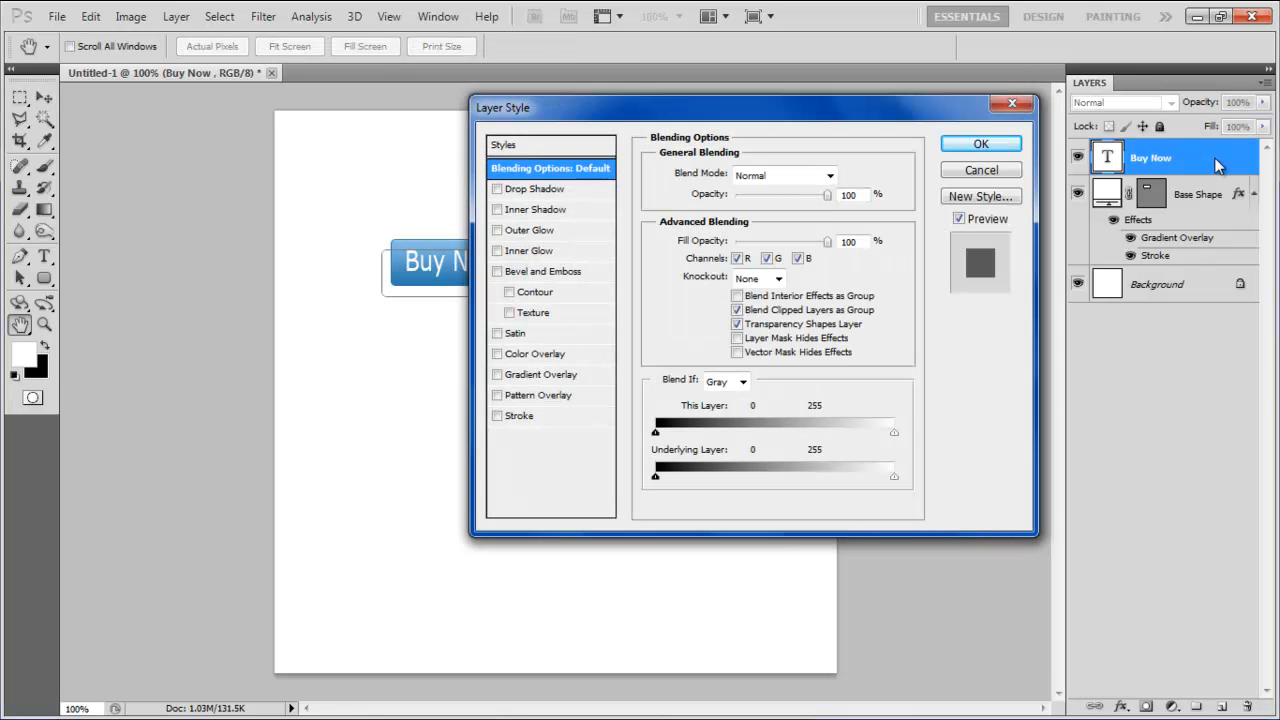
click(536, 188)
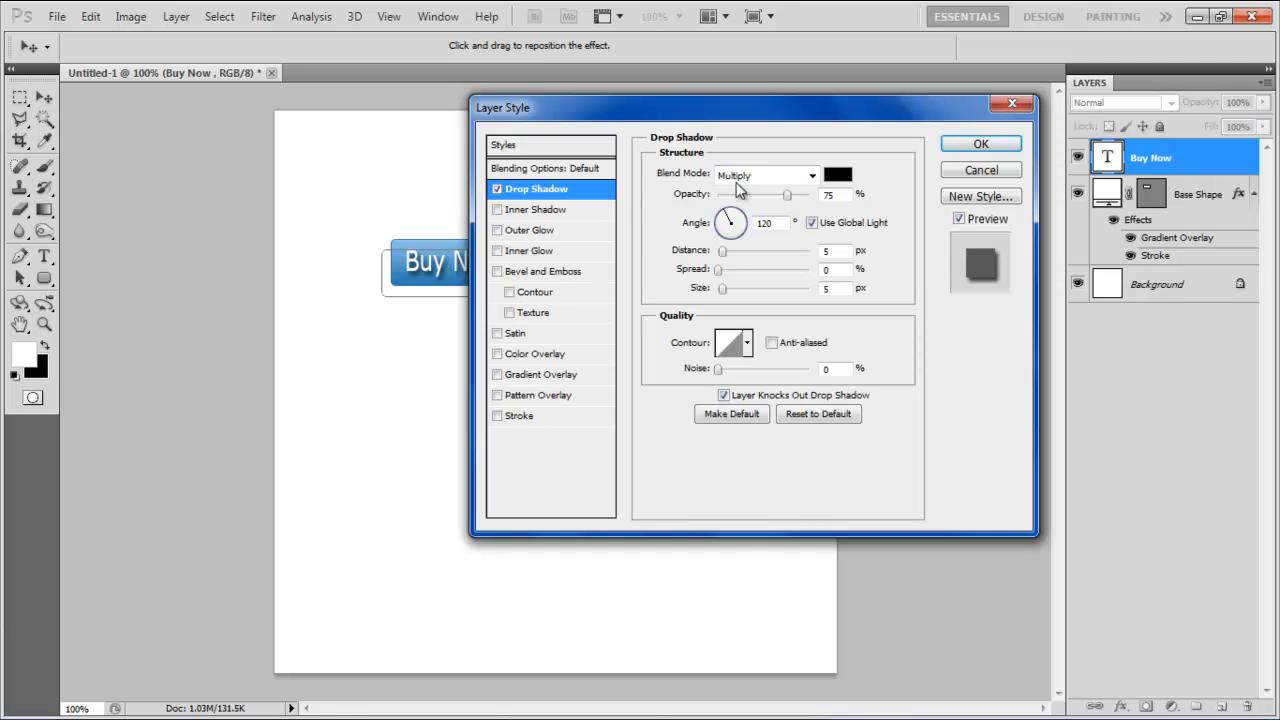
click(764, 176)
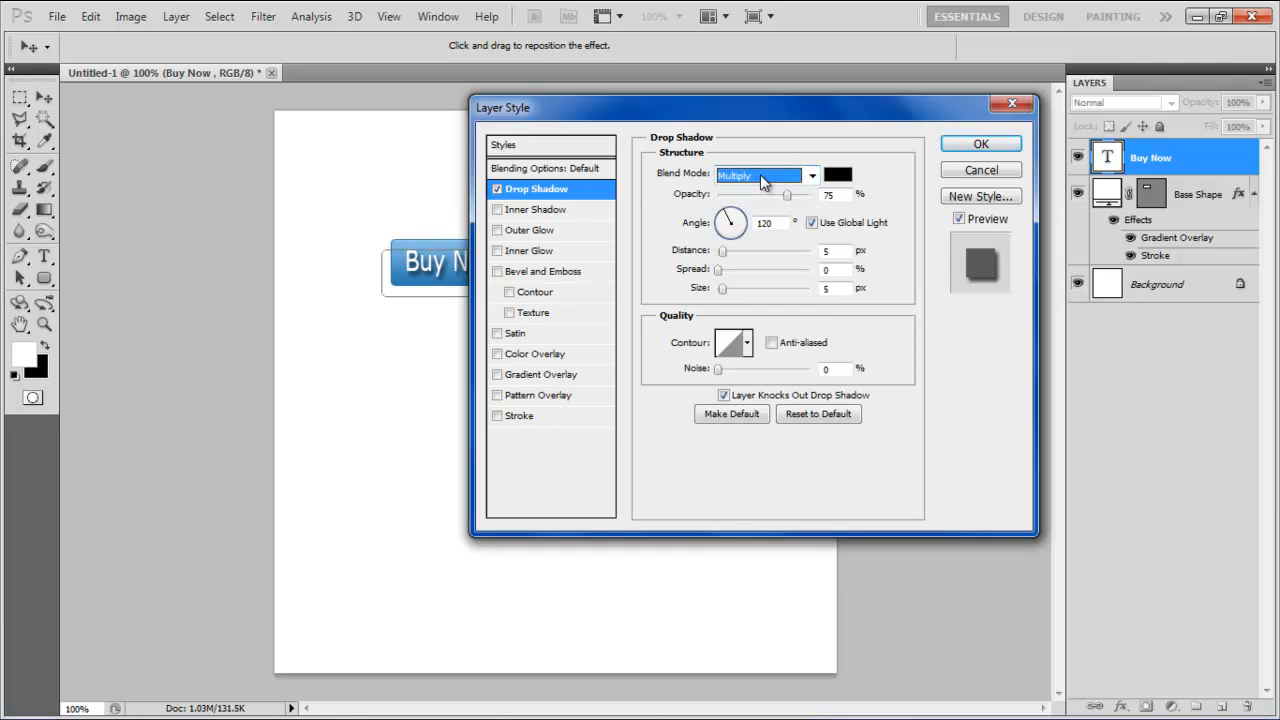
click(838, 174)
text(2877ac)
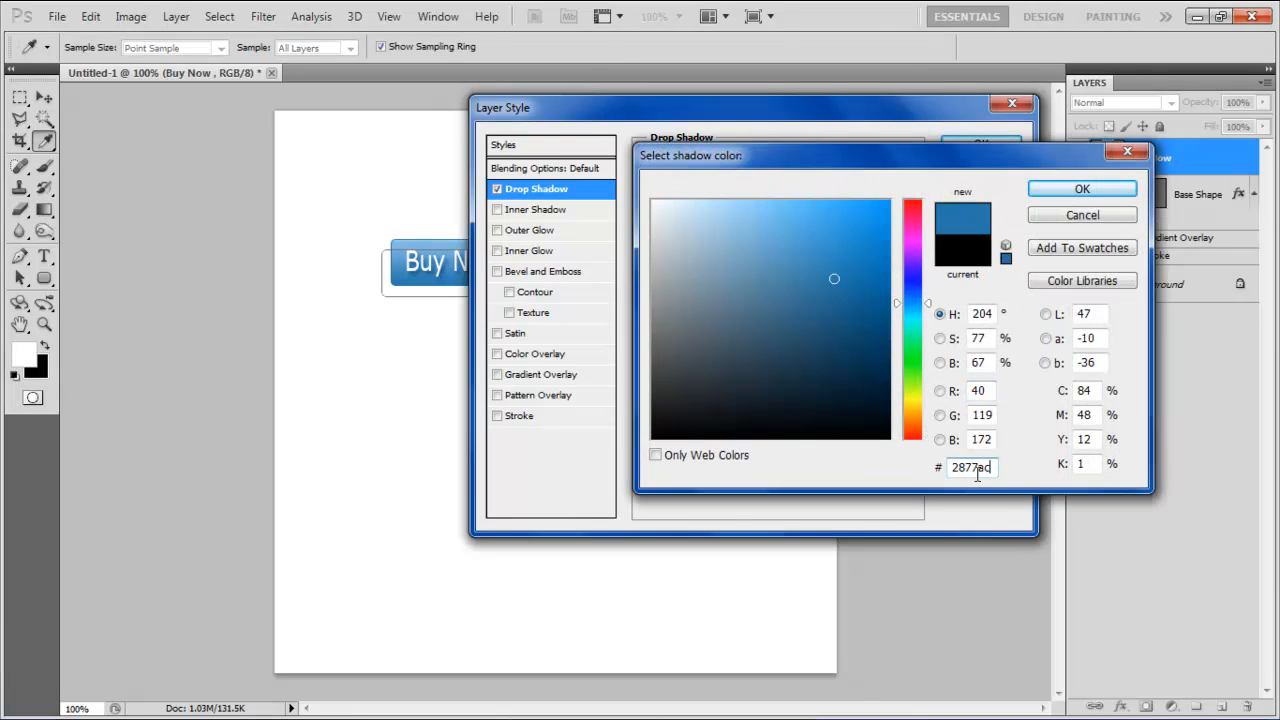
click(1082, 188)
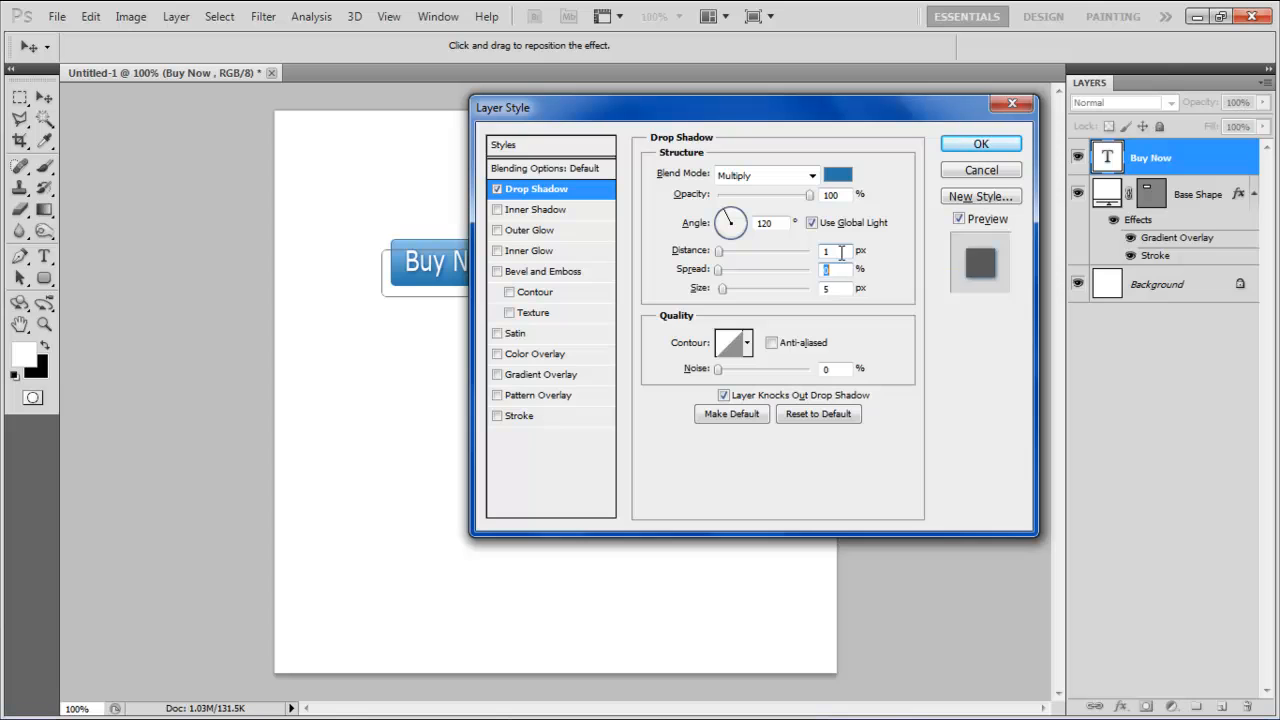
click(828, 268)
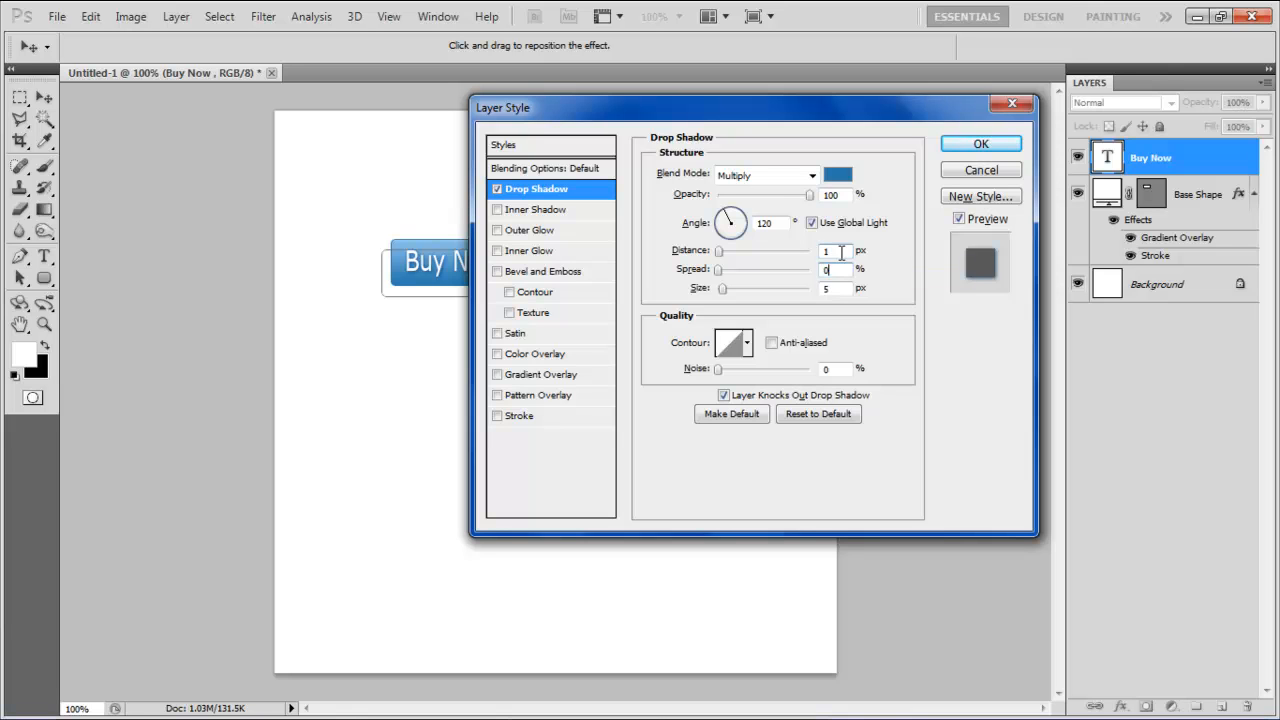
text(2)
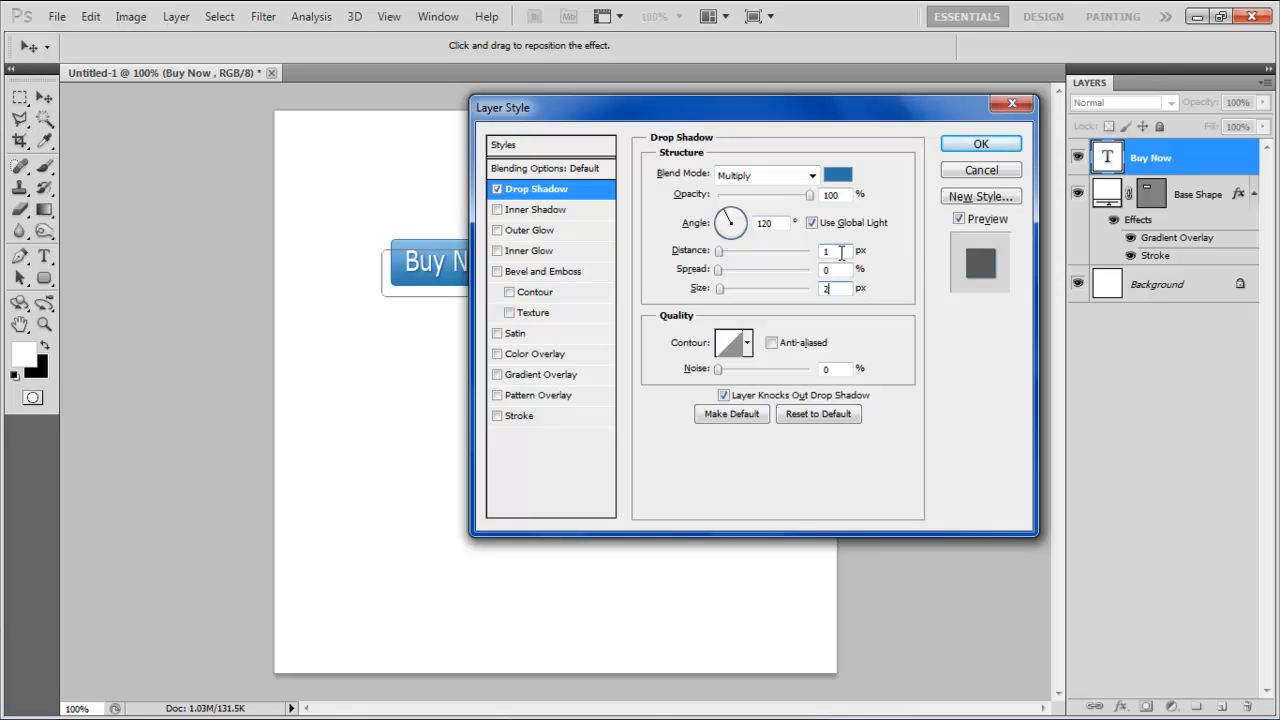
click(980, 144)
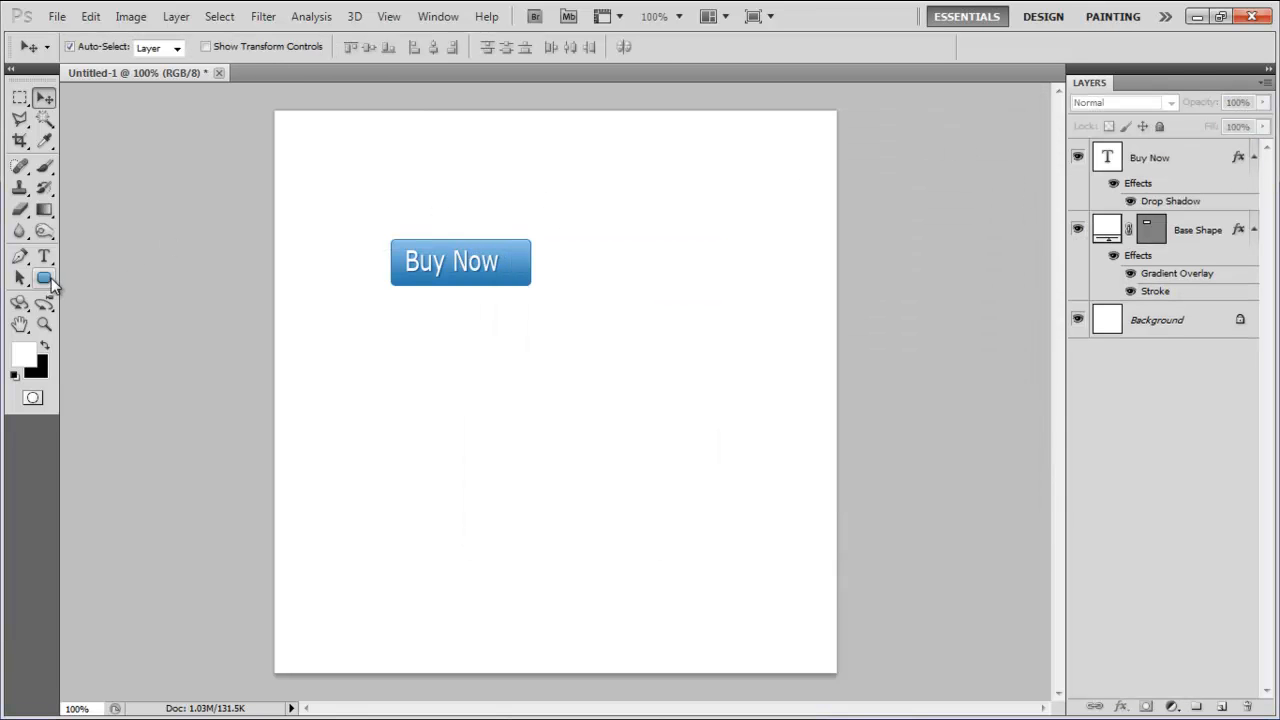
- Draw a white arrow custom shape at the right end of the button
click(44, 278)
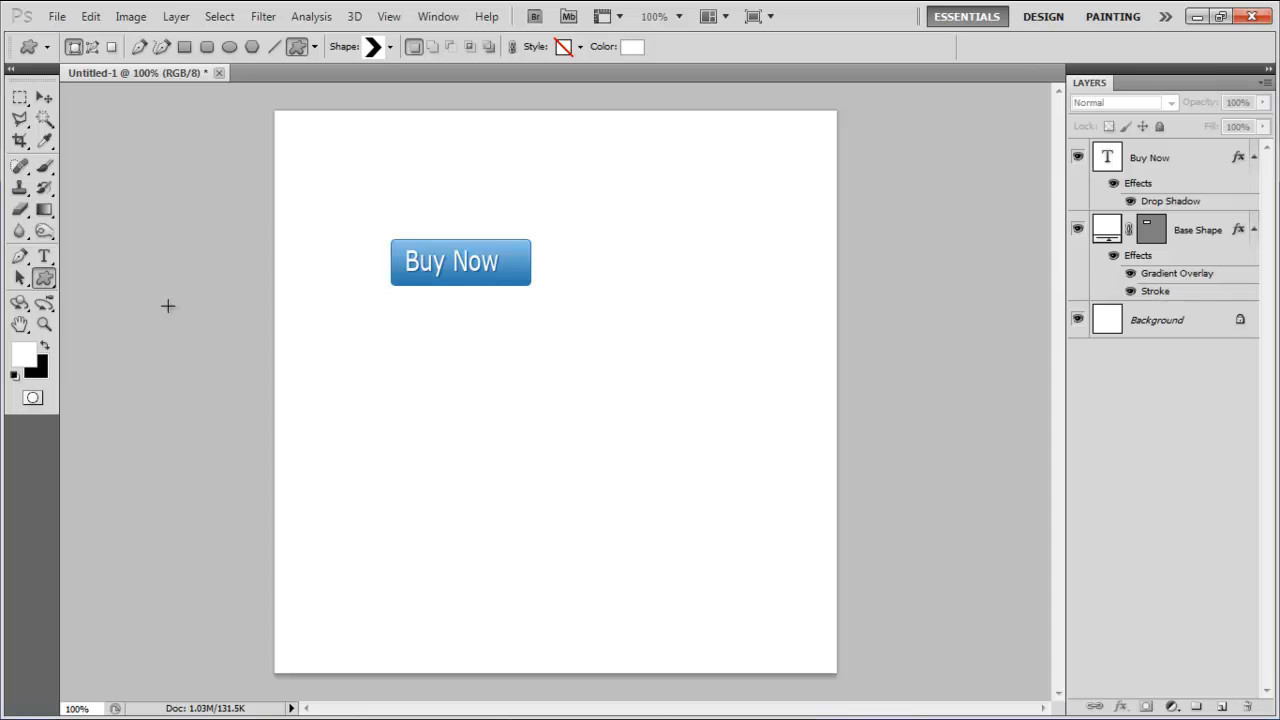
mouse_move(386, 64)
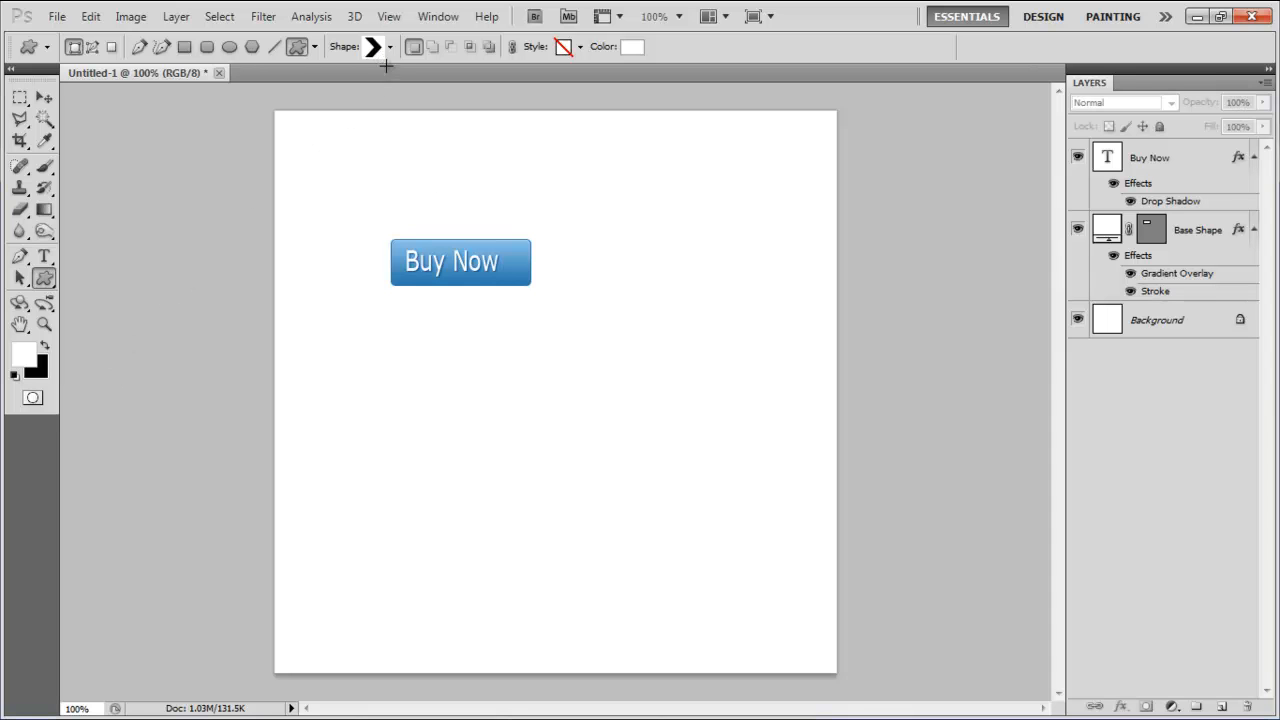
mouse_move(500, 332)
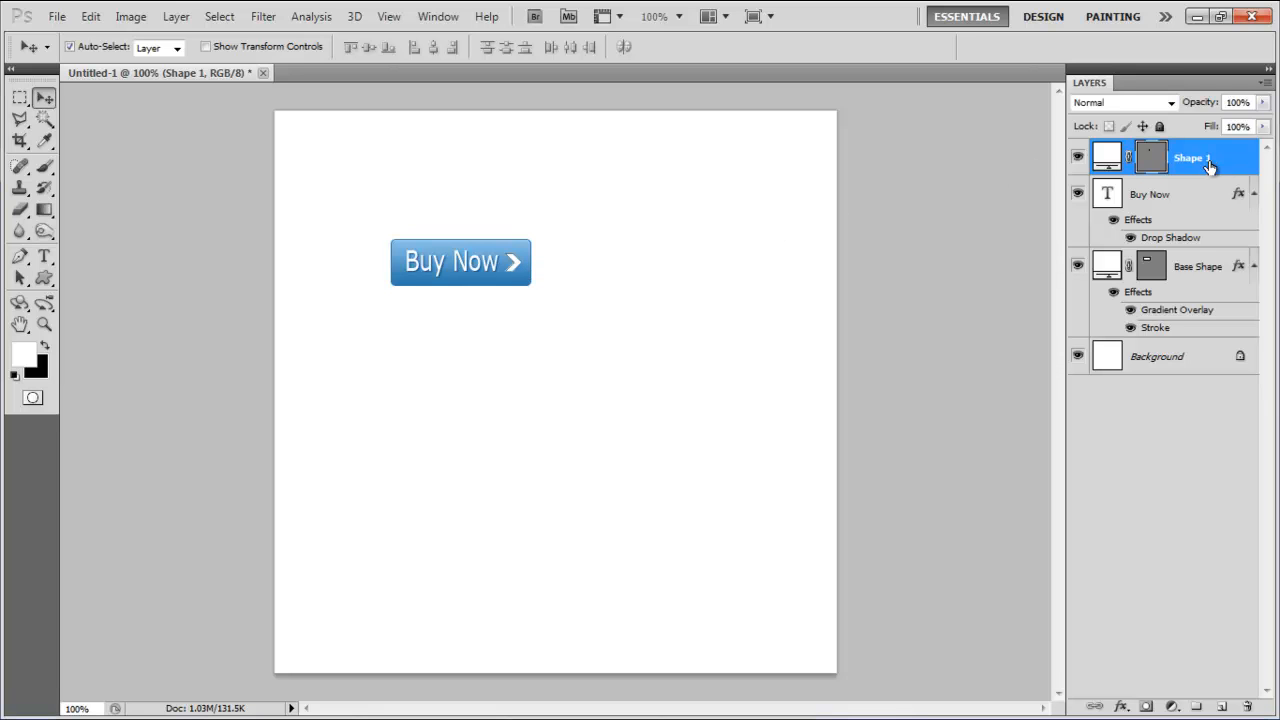
- Name the arrow shape layer Arrow and deselect the layers
double_click(1190, 158)
text(Arrow)
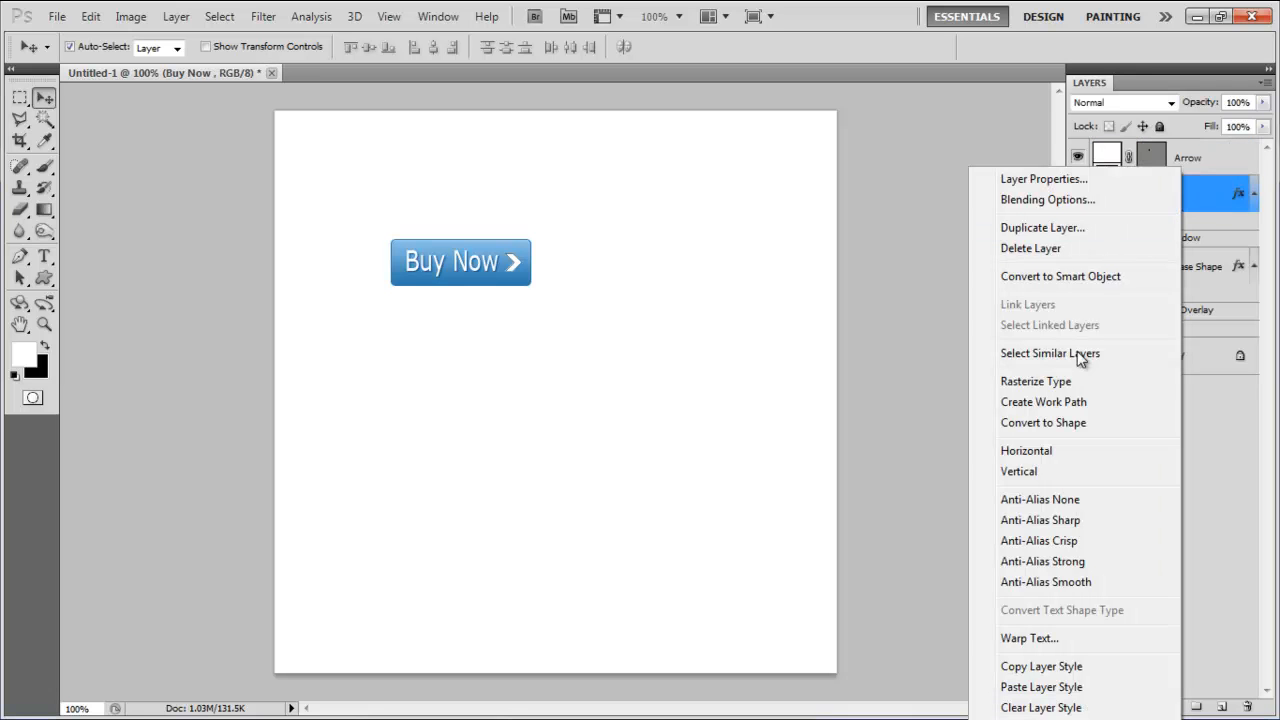
mouse_move(1040, 666)
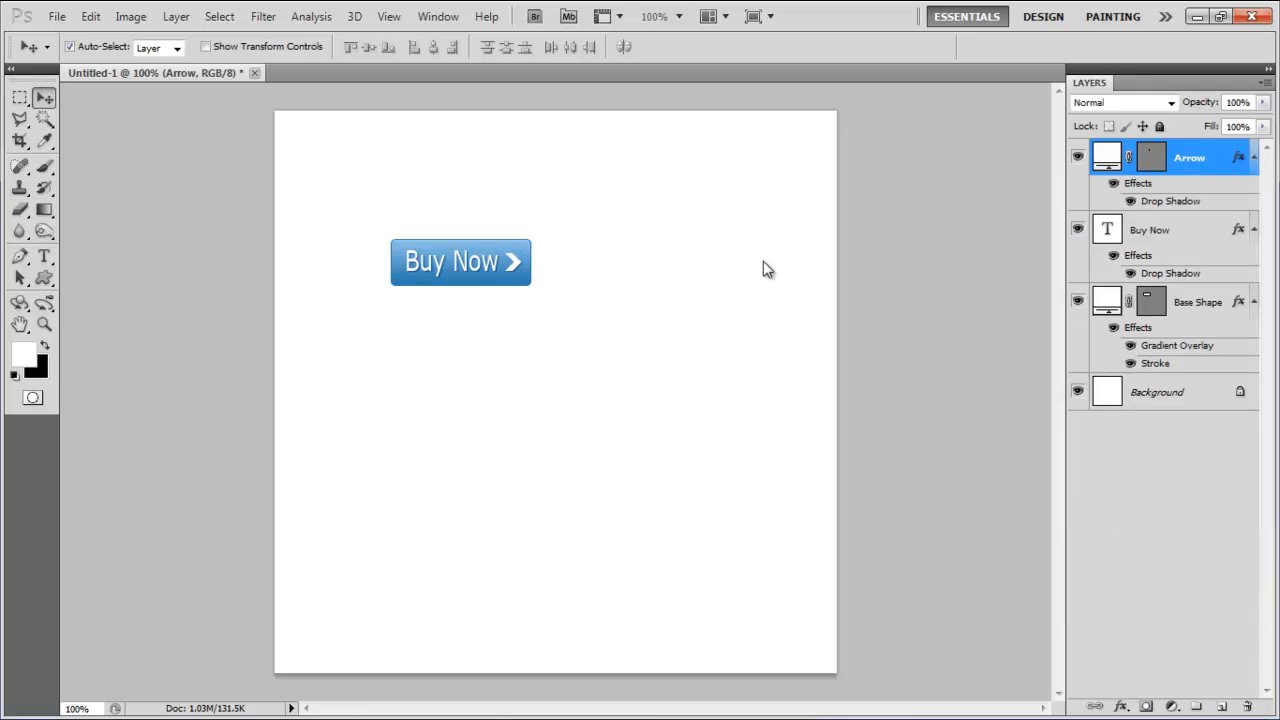
click(1166, 500)
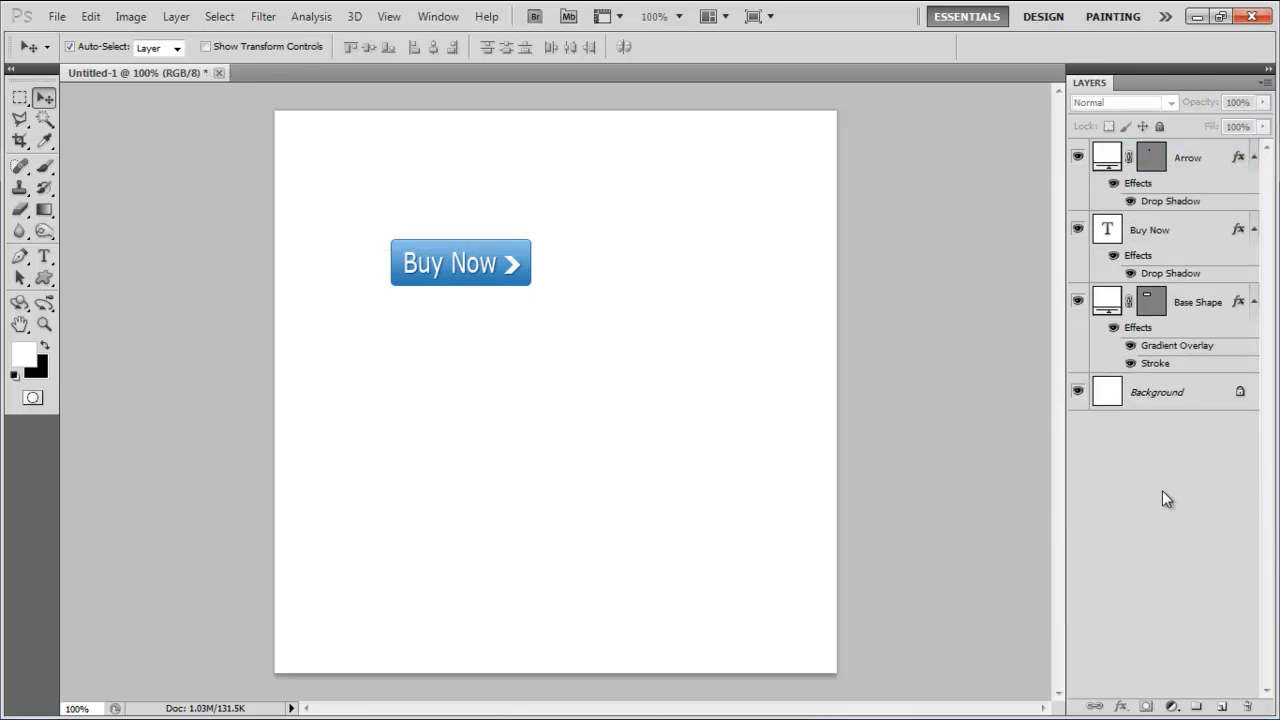
- Group the Arrow, Buy Now and Base Shape layers as Normal and start duplicating the group
click(1188, 156)
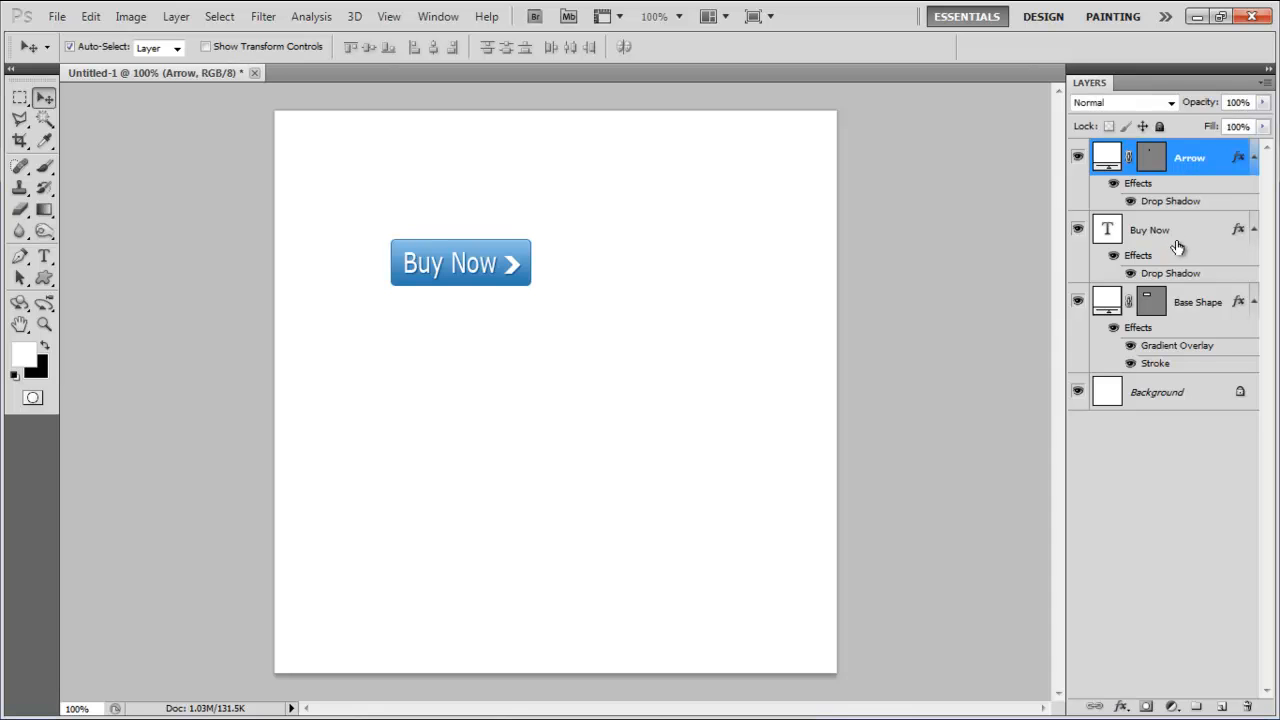
click(1196, 302)
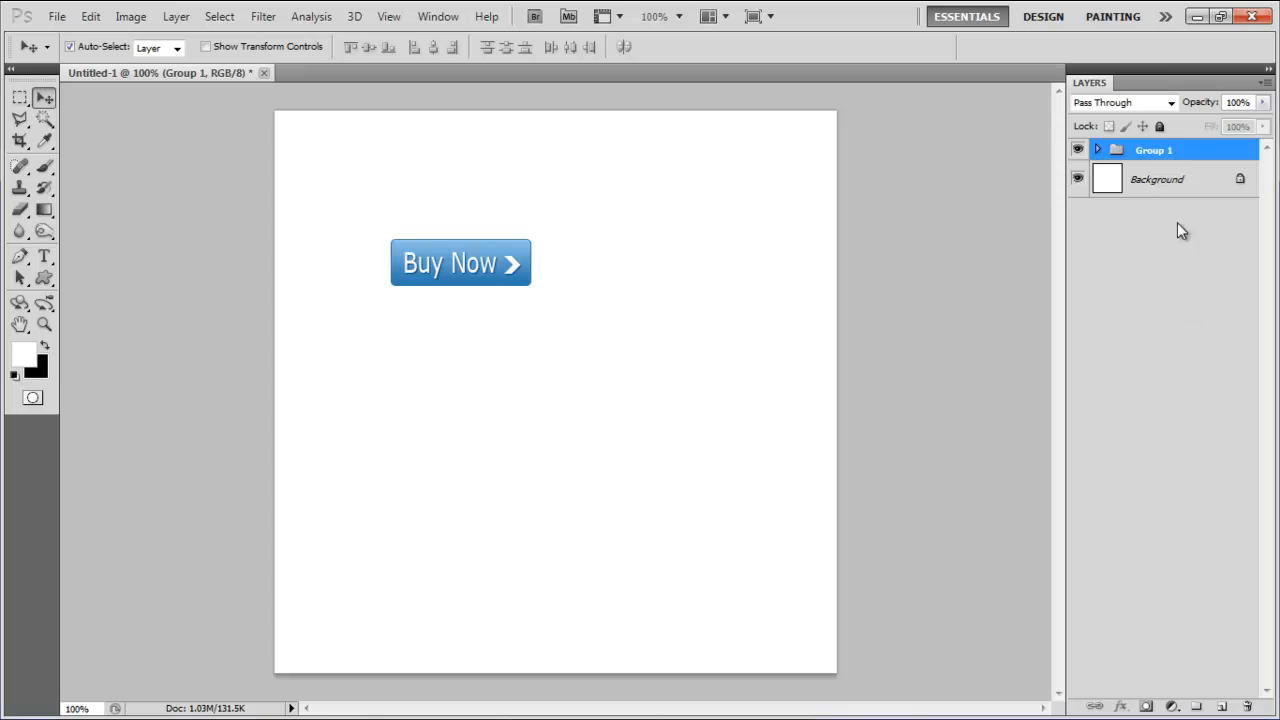
double_click(1154, 148)
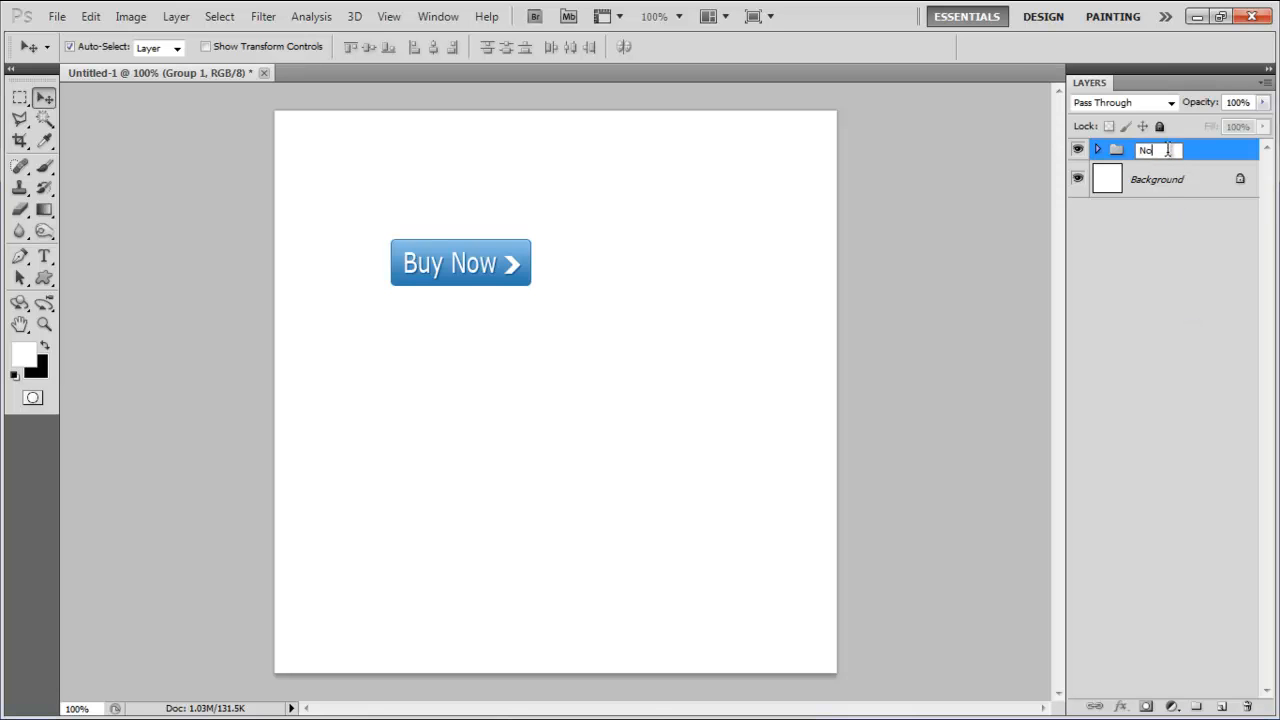
right_click(1150, 148)
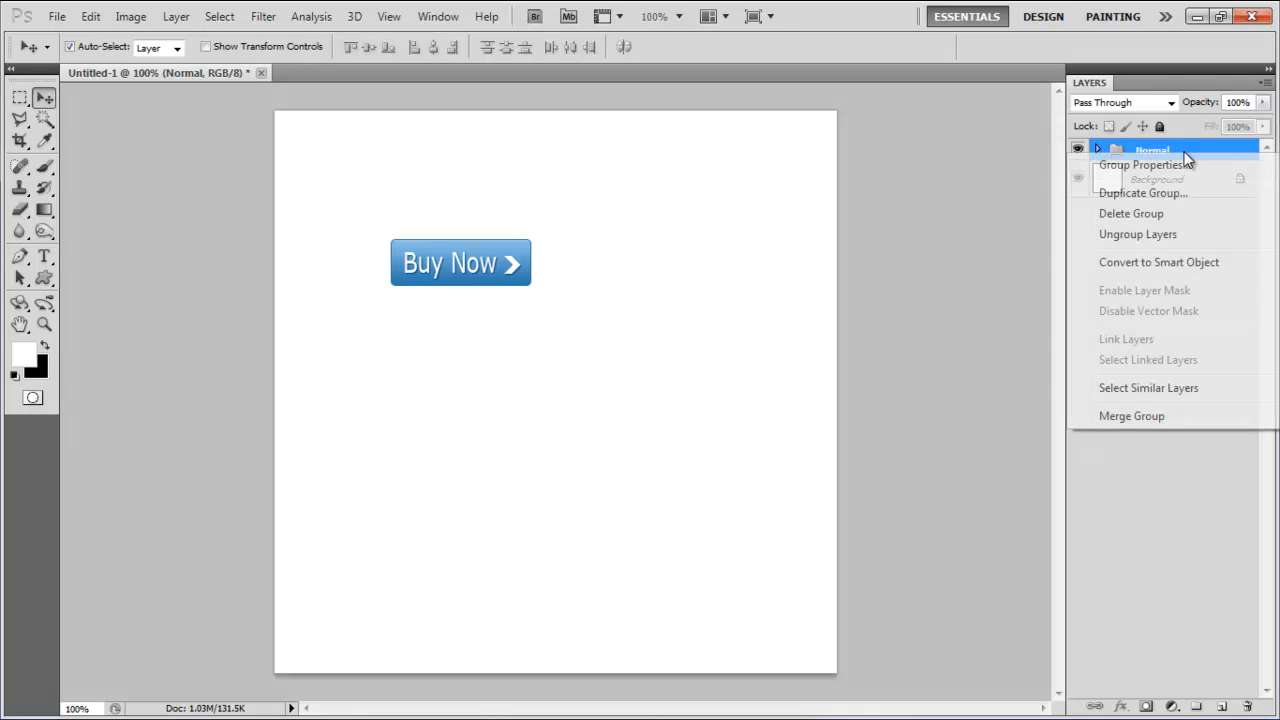
click(1140, 192)
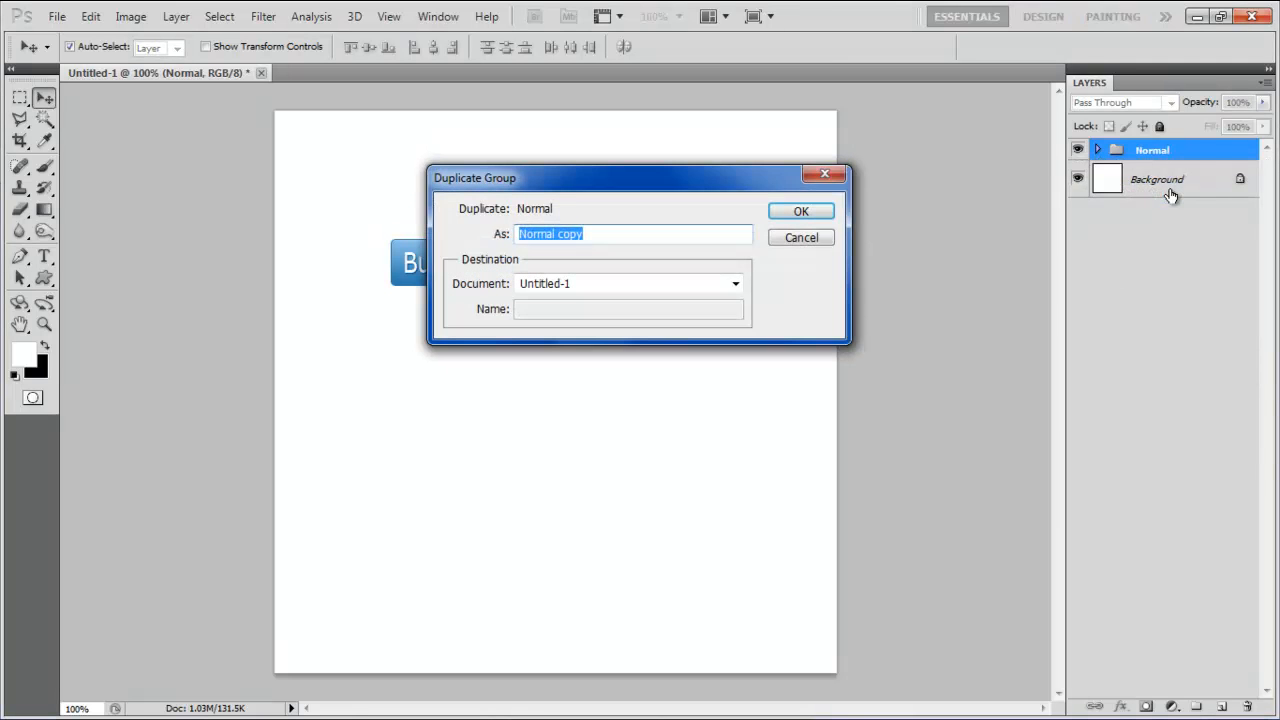
- Confirm duplicating the Normal group to create the second button
click(800, 210)
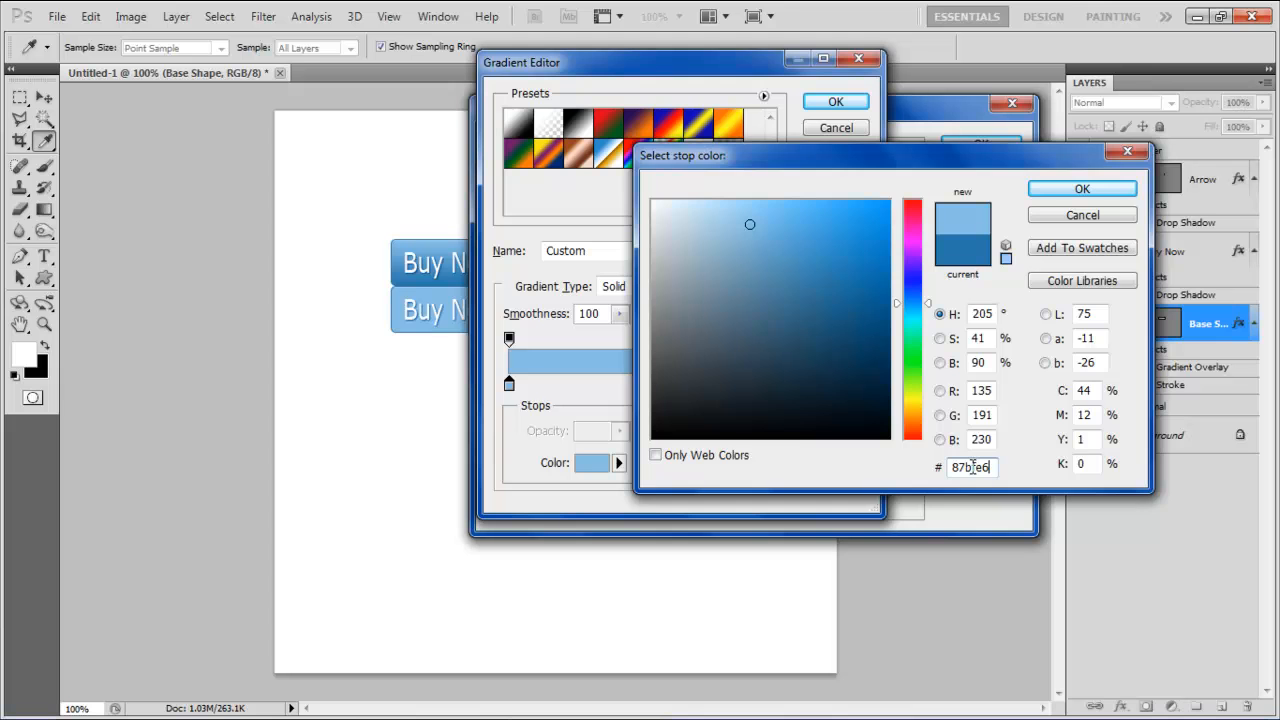
- Recolour both gradient stops of the Hover button's Base Shape (light to medium blue) and apply the layer style
click(1080, 188)
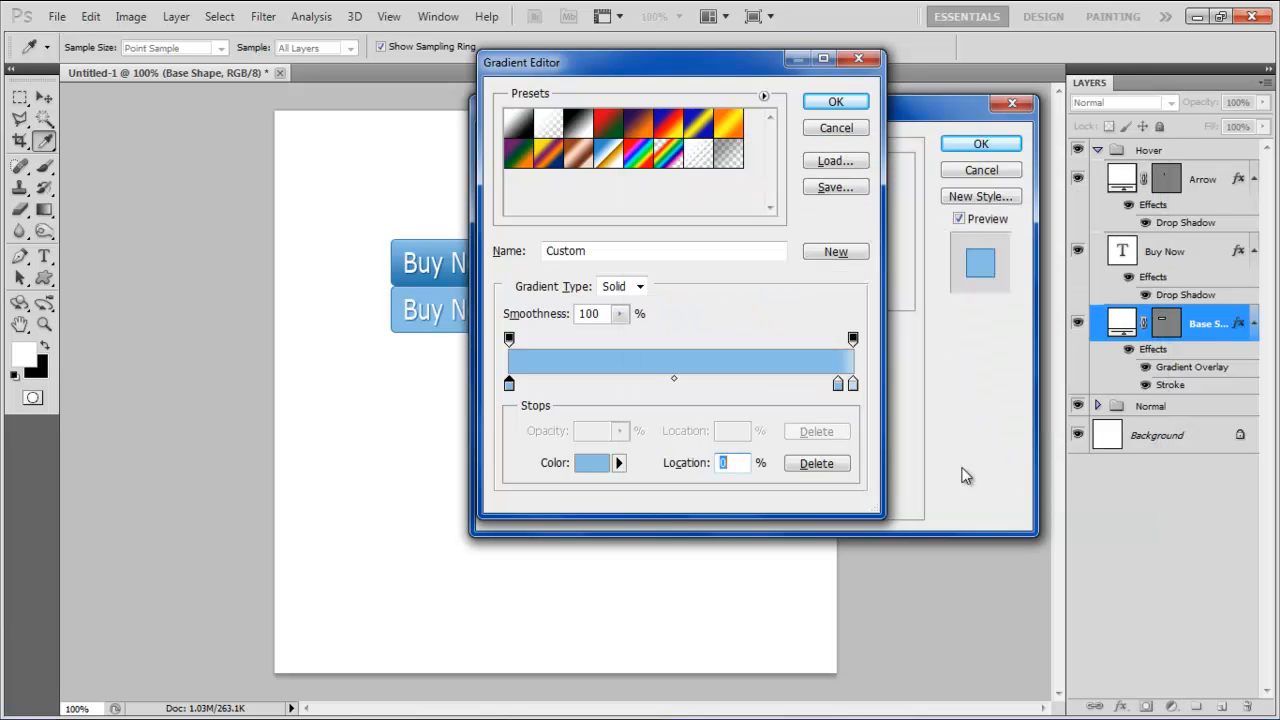
click(592, 462)
text(2877a)
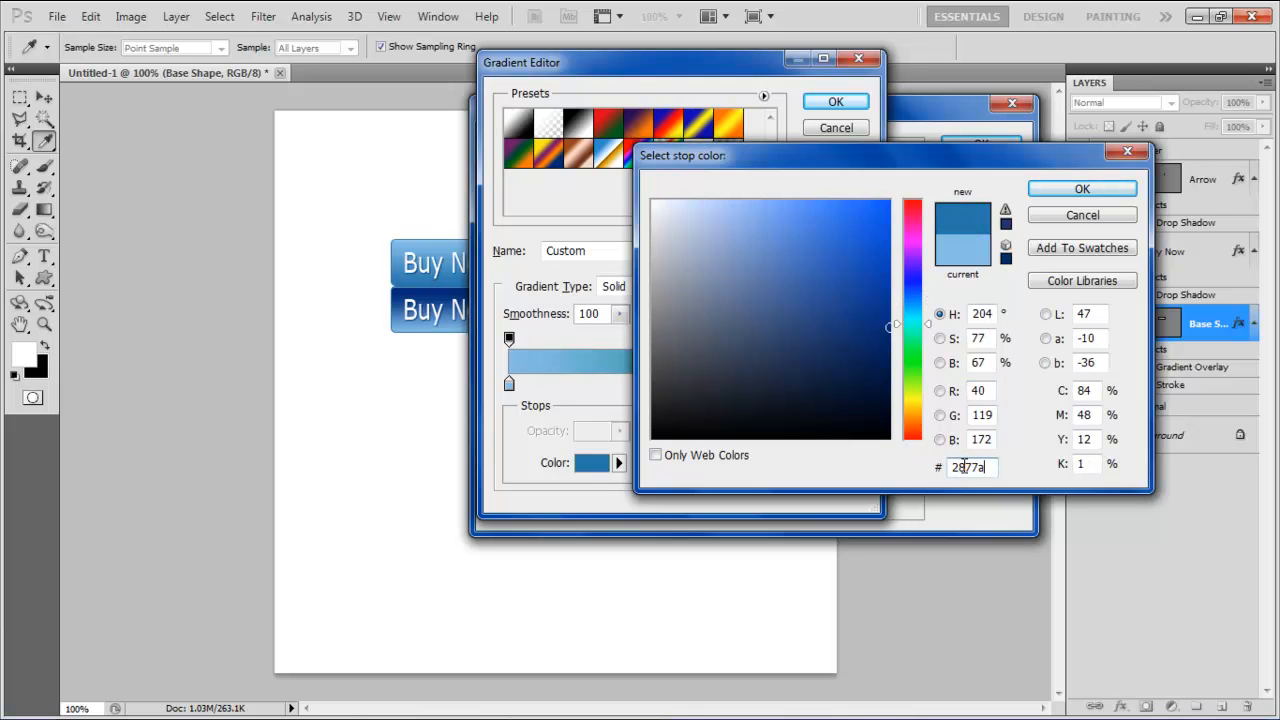
click(836, 278)
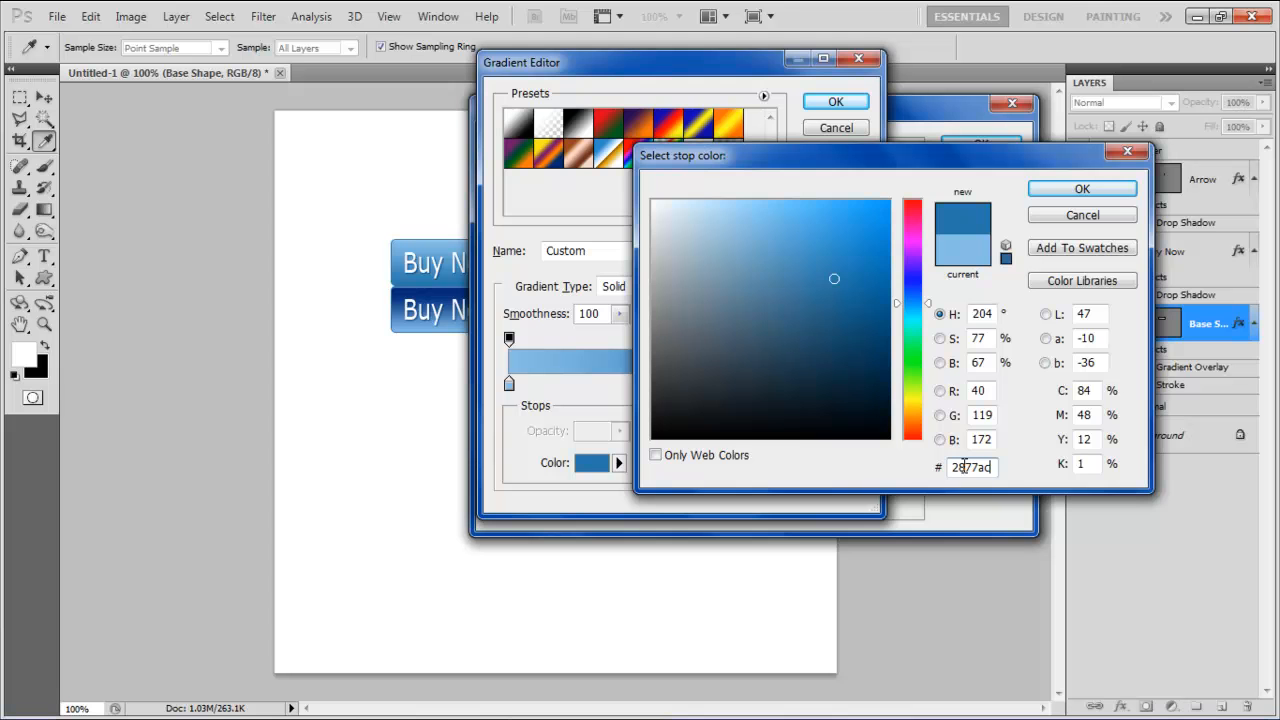
click(1080, 188)
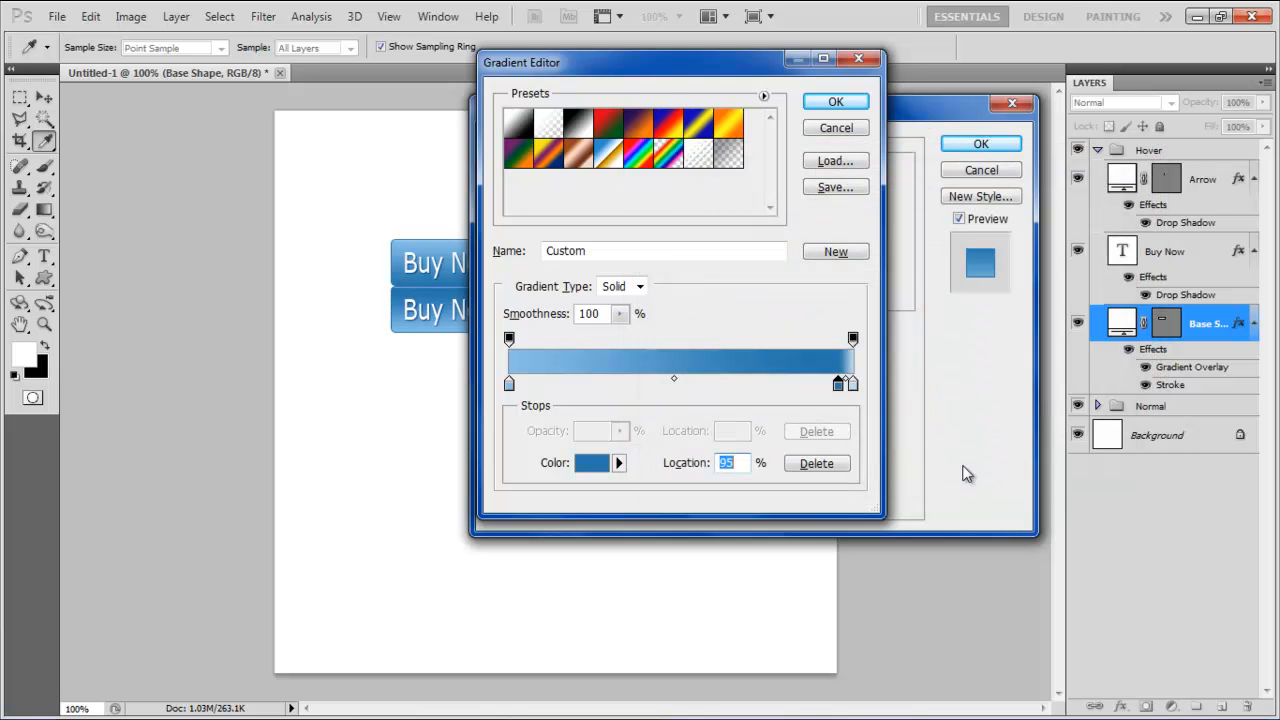
click(592, 462)
text(4c9)
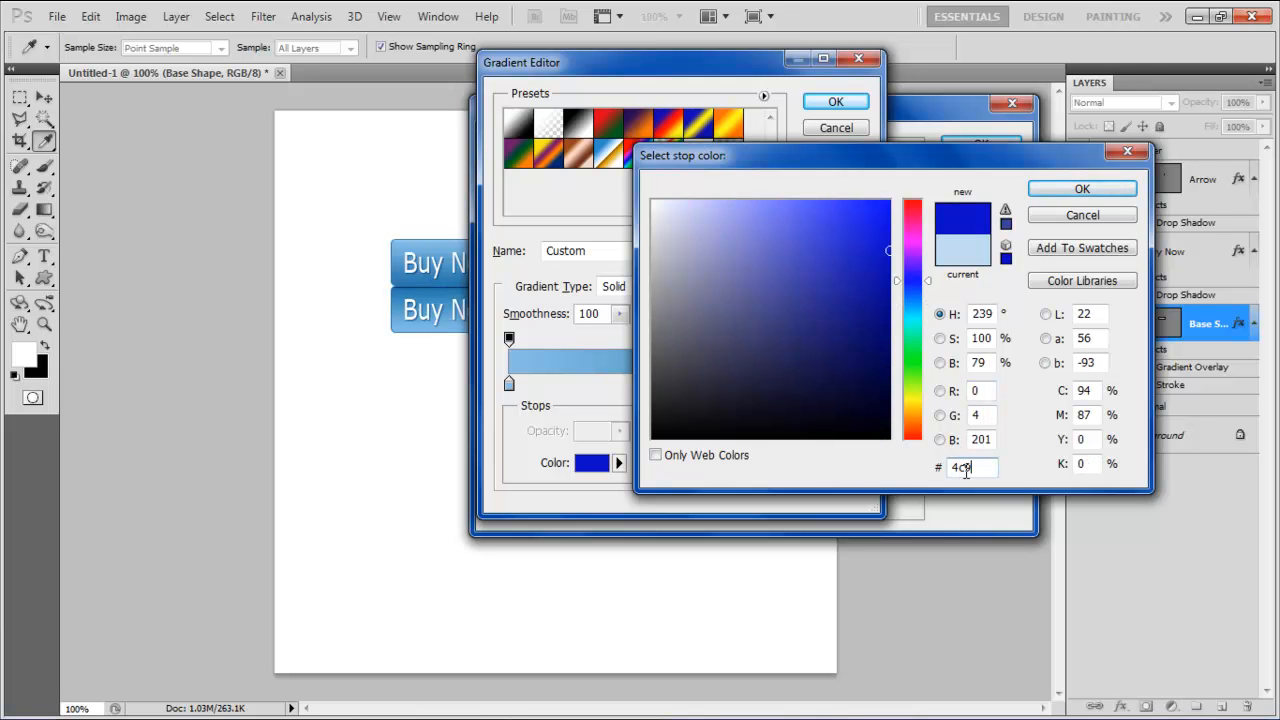
click(1080, 188)
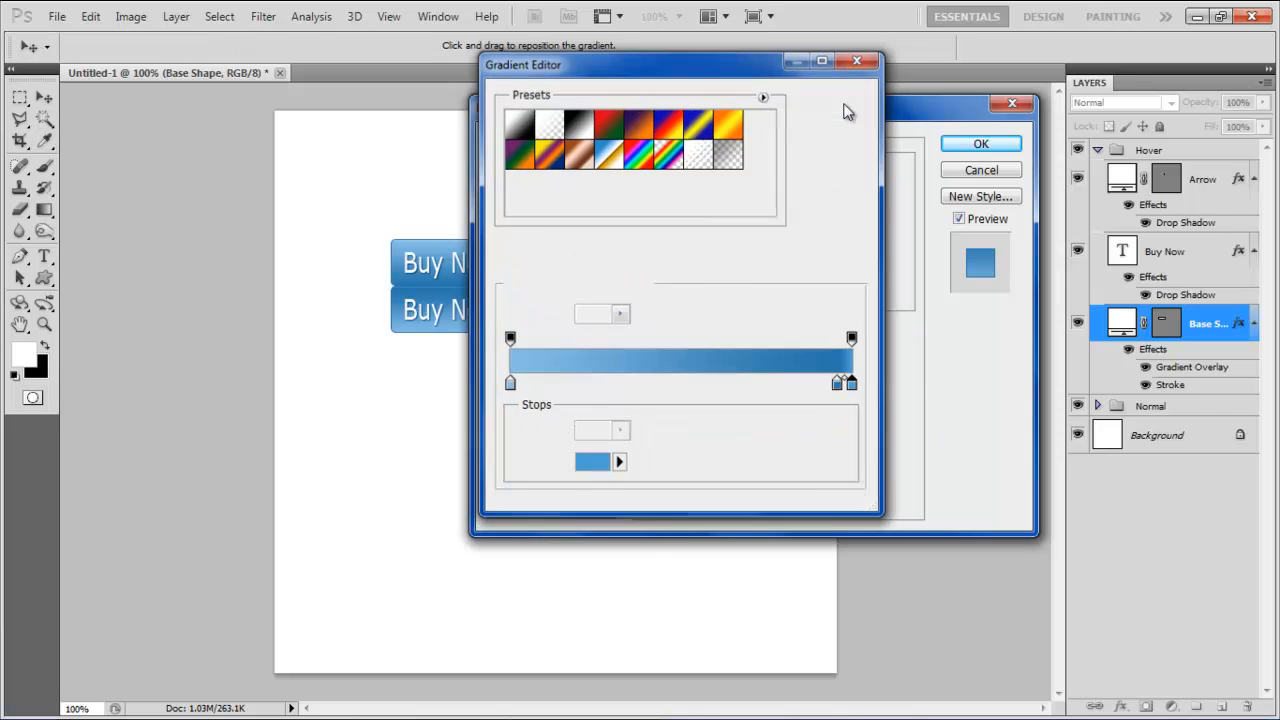
click(980, 144)
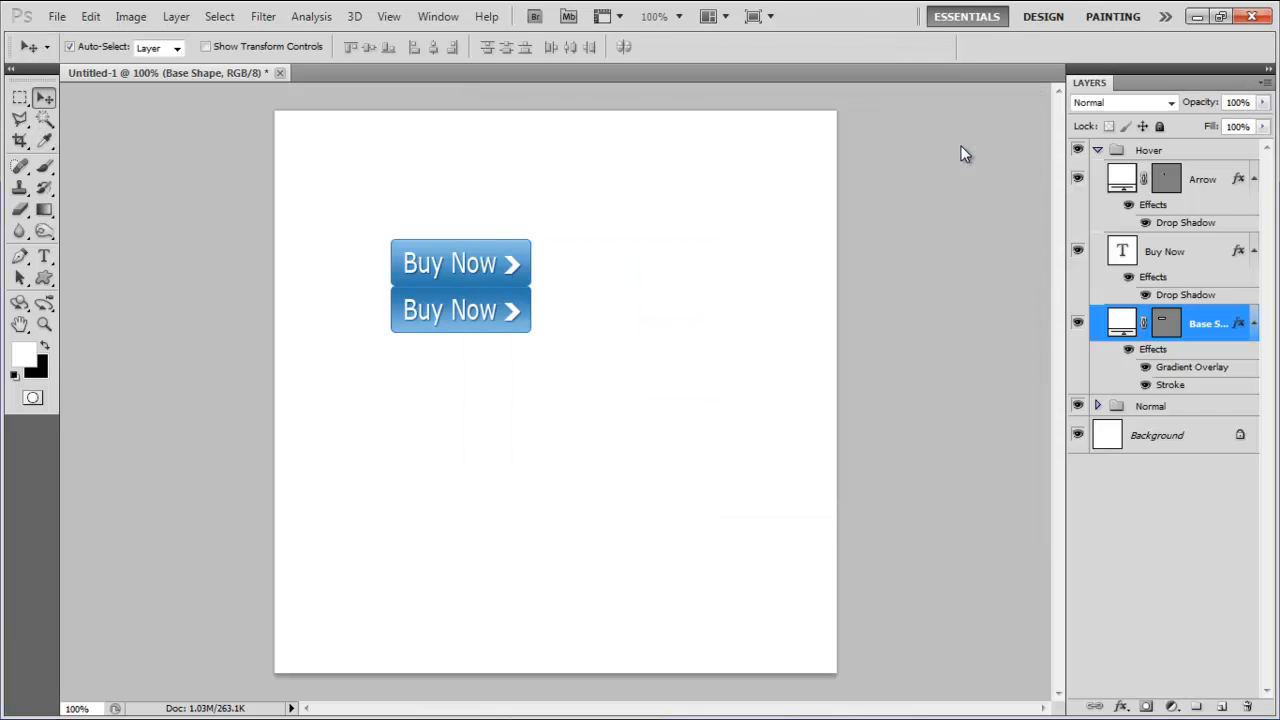
- Marquee-select a rectangle around both buttons and crop the image to it
click(1096, 150)
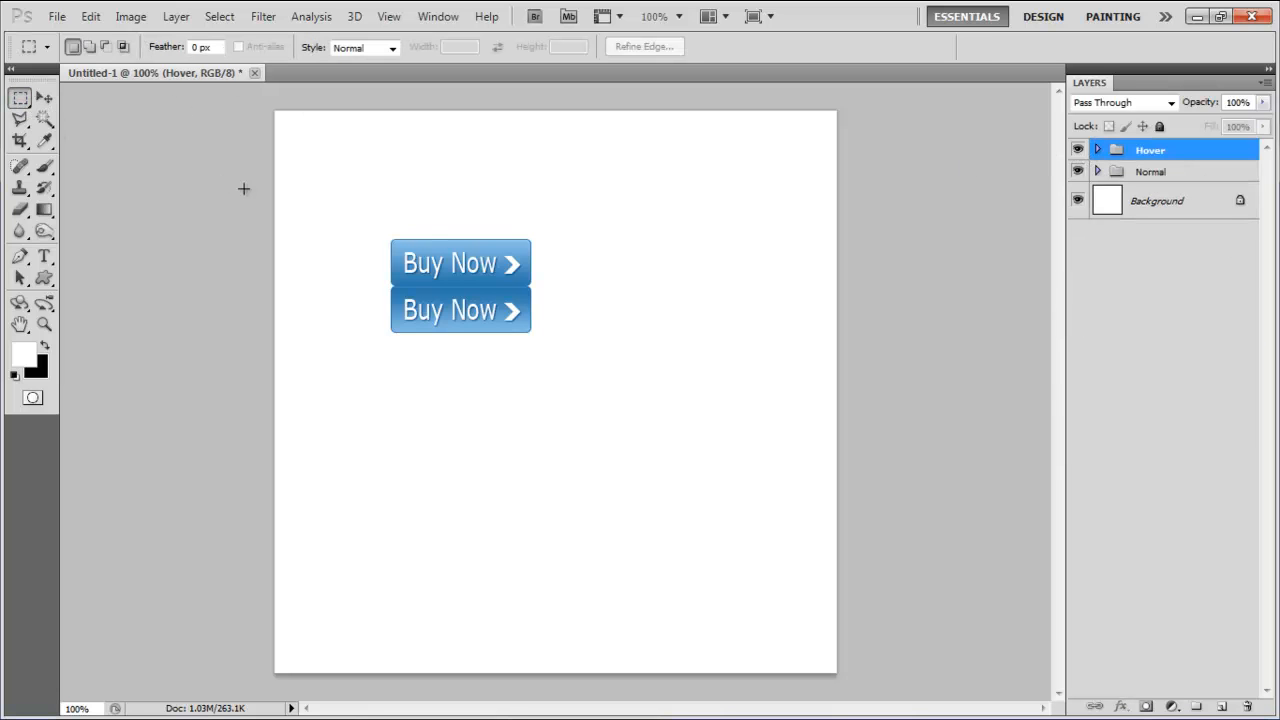
drag(384, 232, 540, 338)
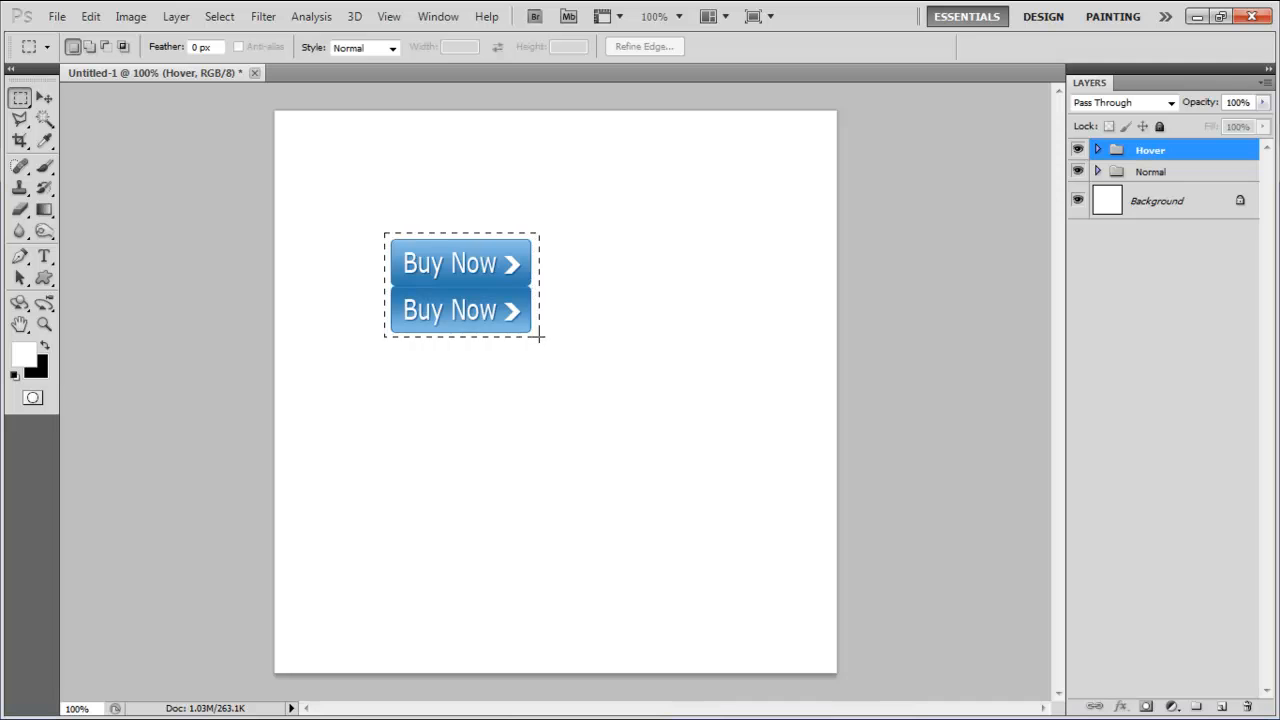
click(132, 16)
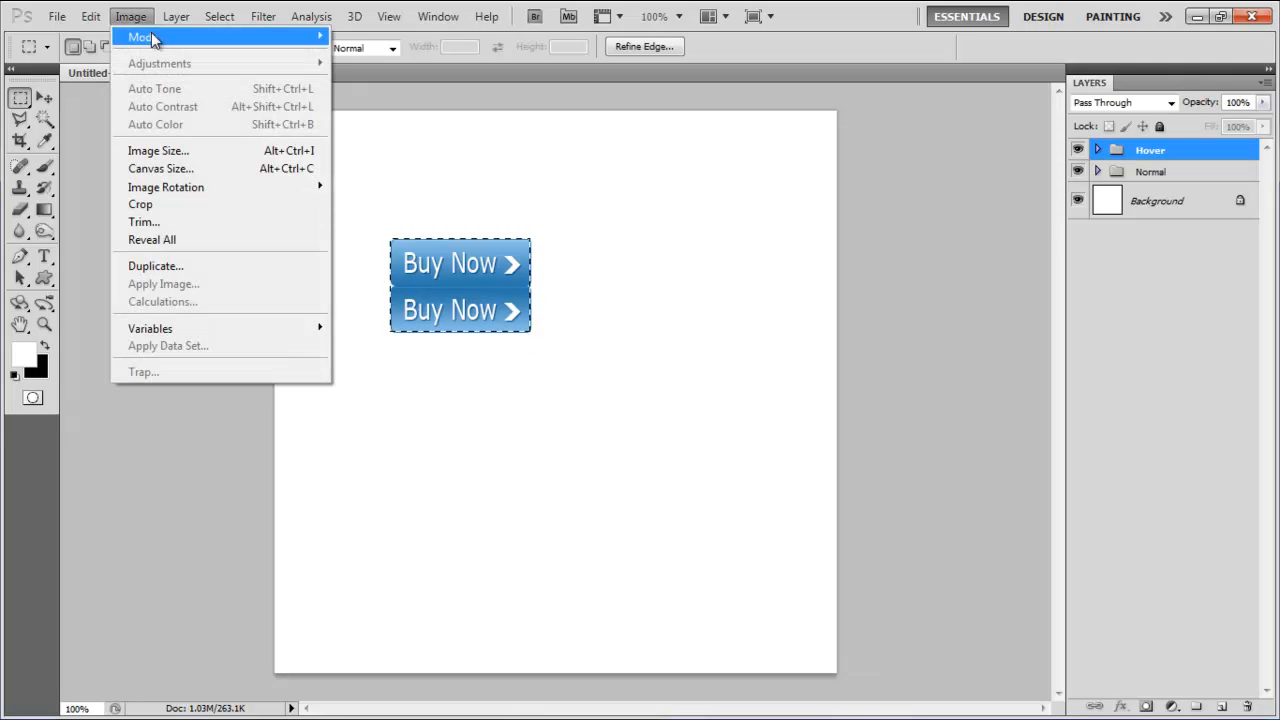
mouse_move(170, 206)
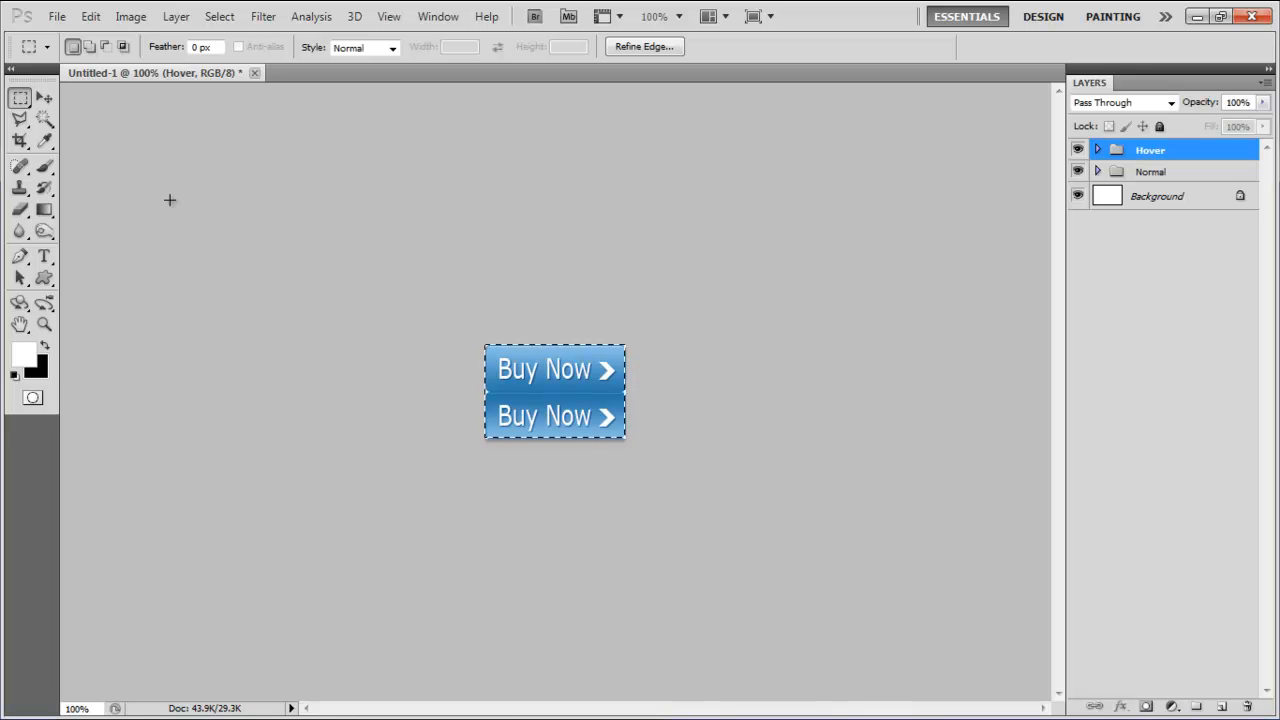
click(56, 16)
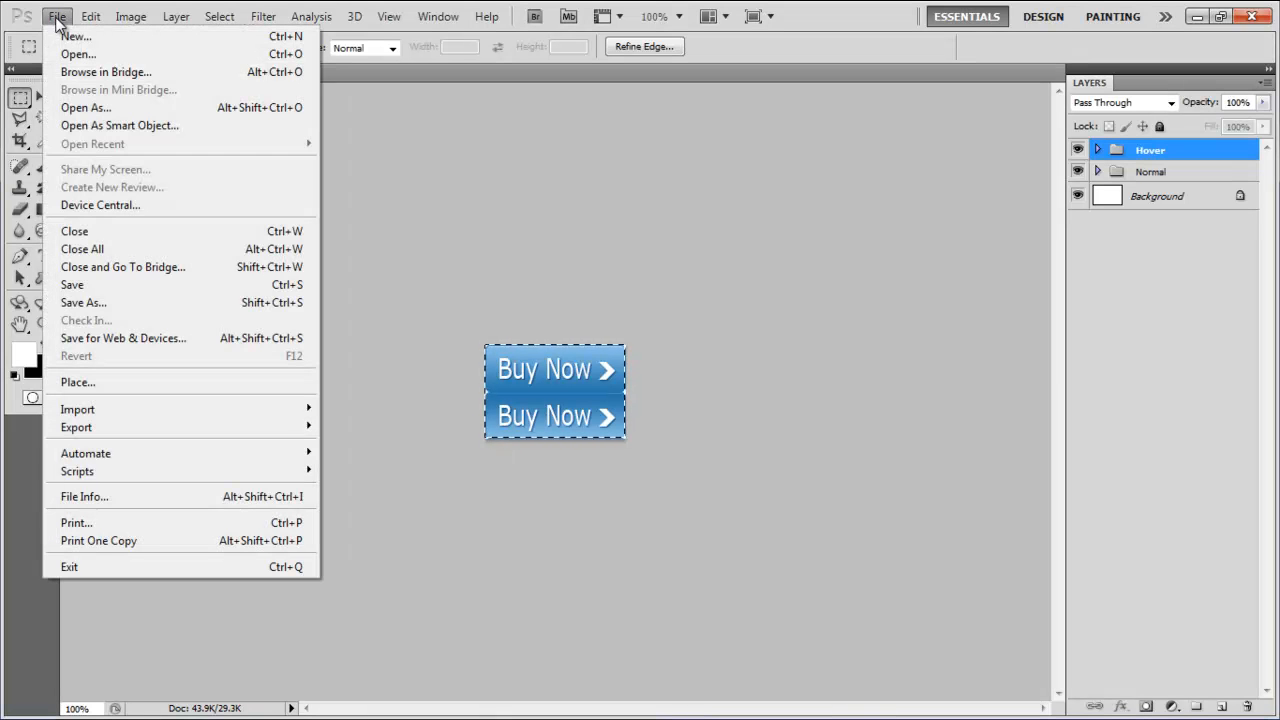
mouse_move(156, 338)
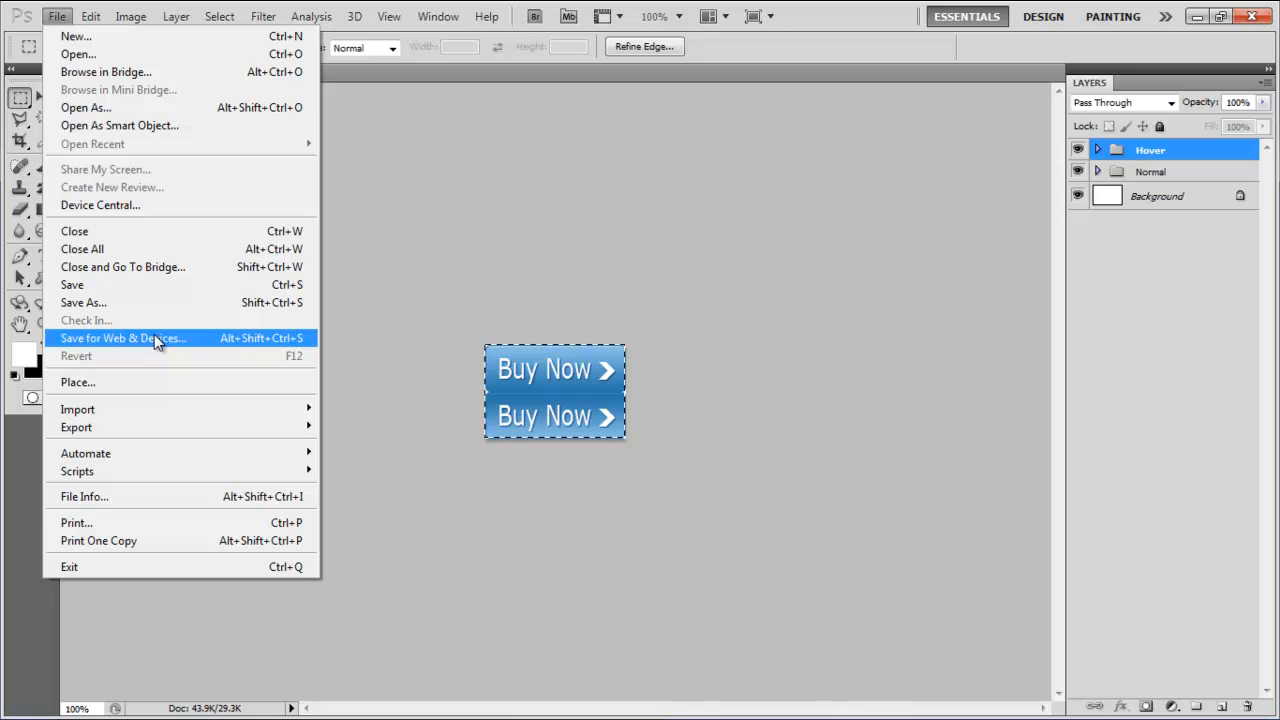
- Export via Save for Web & Devices as PNG-24 named web_button on the Desktop
click(124, 338)
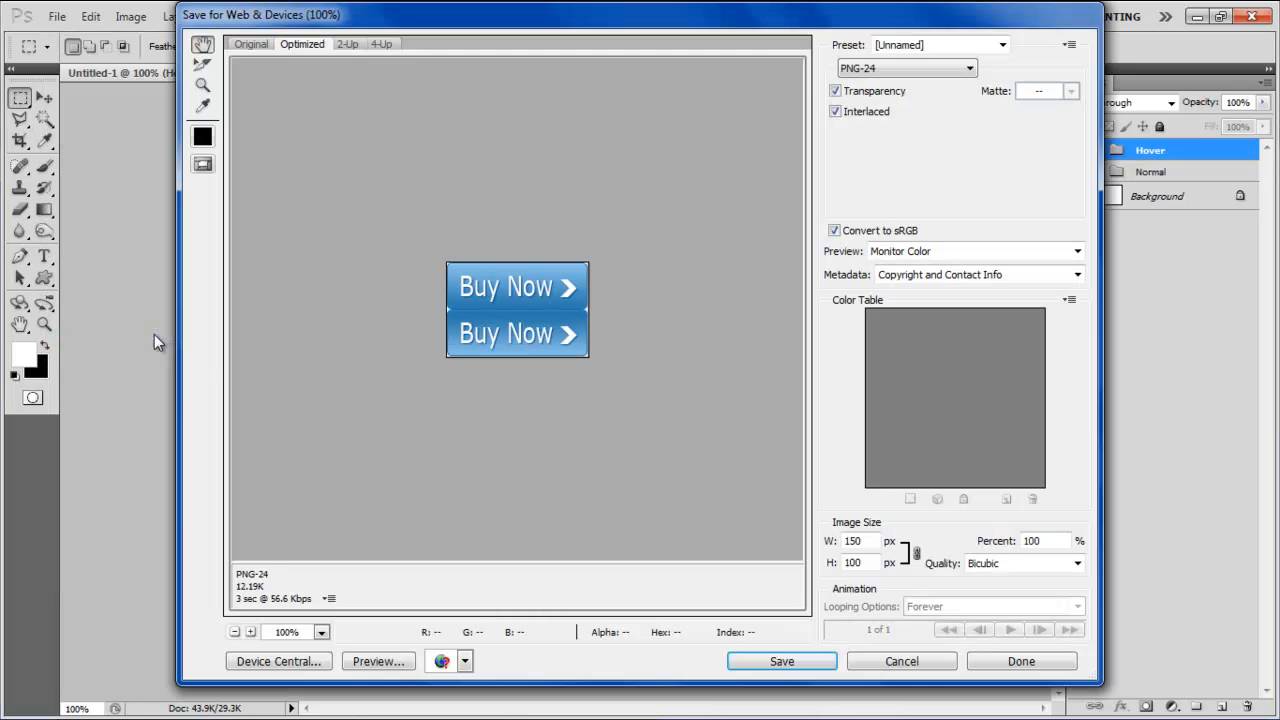
click(904, 68)
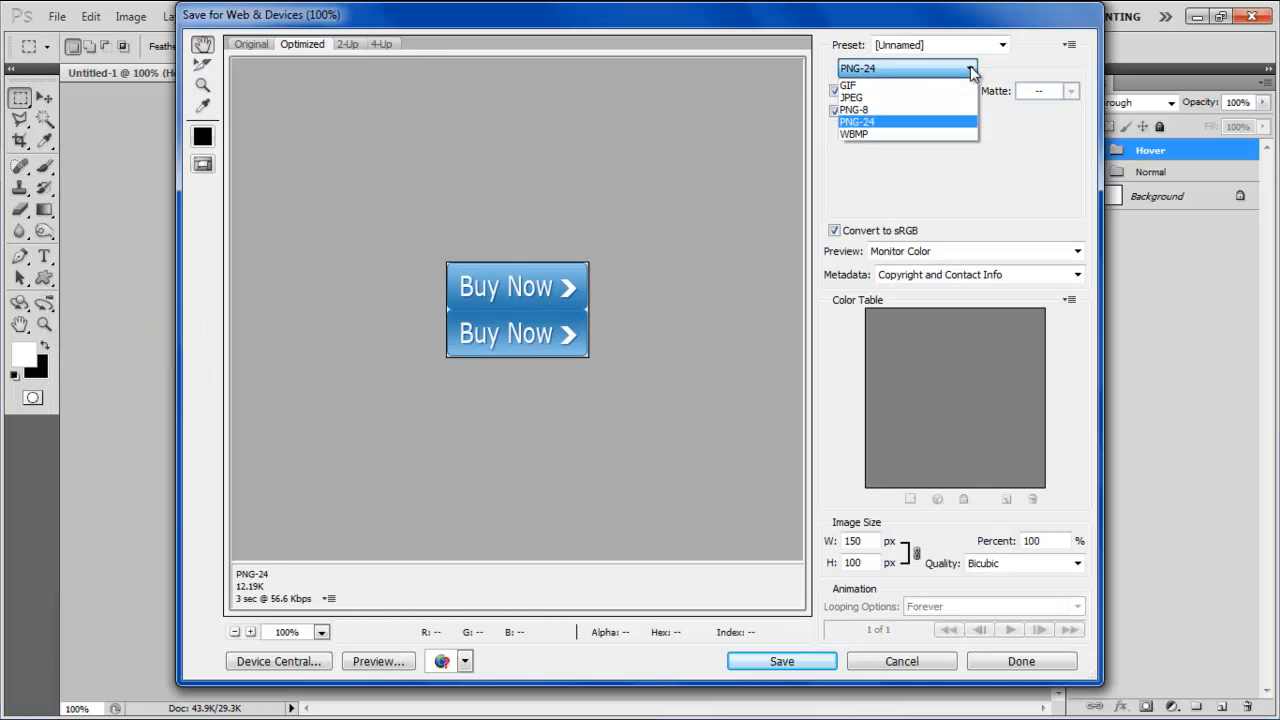
click(856, 122)
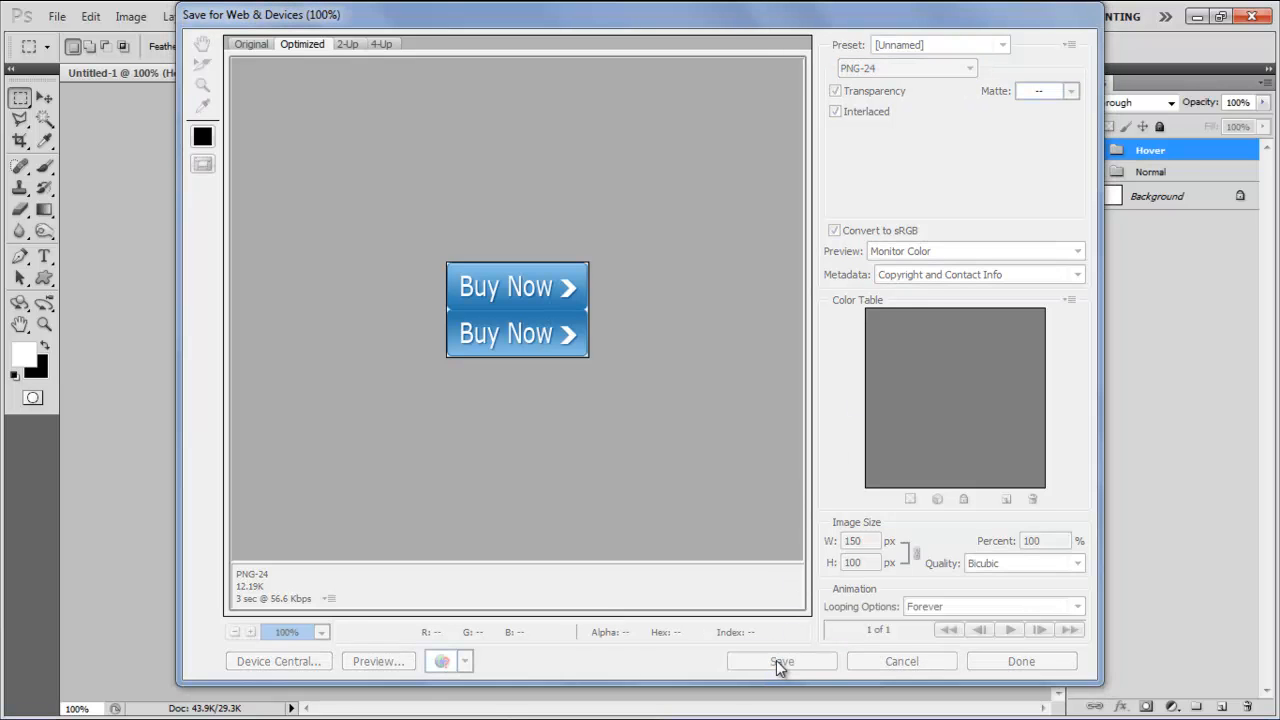
click(782, 660)
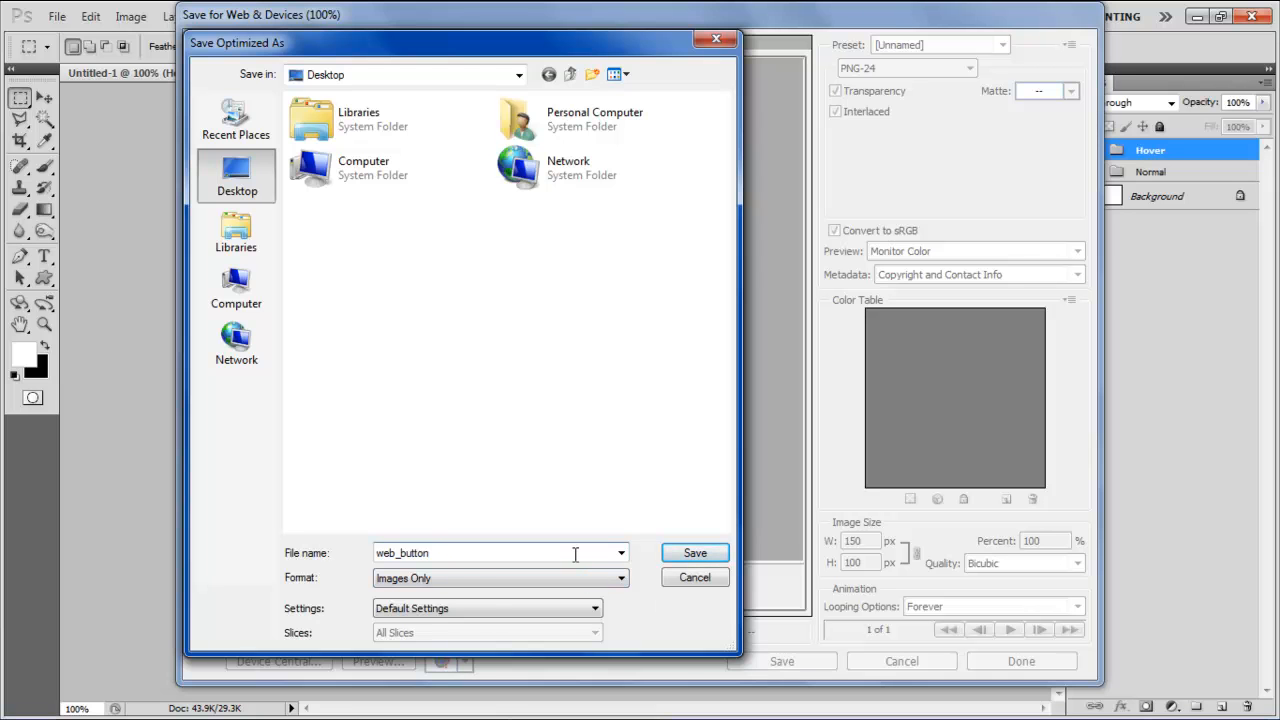
click(694, 576)
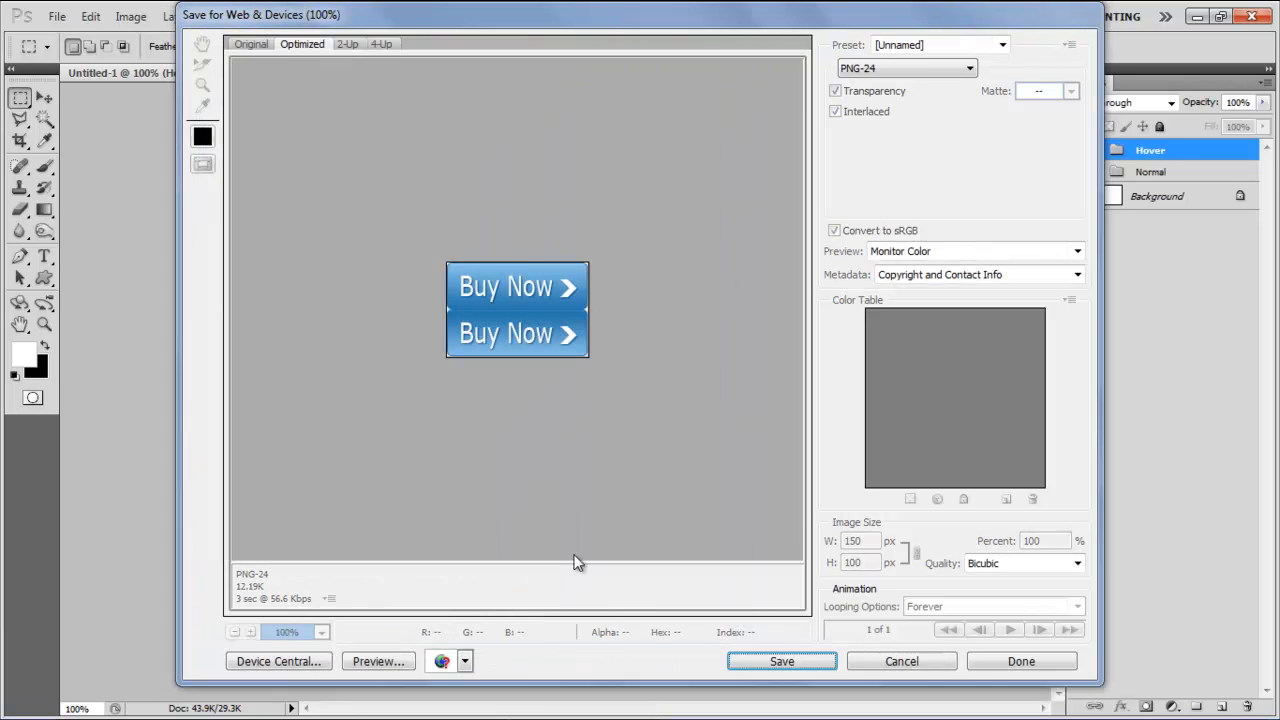